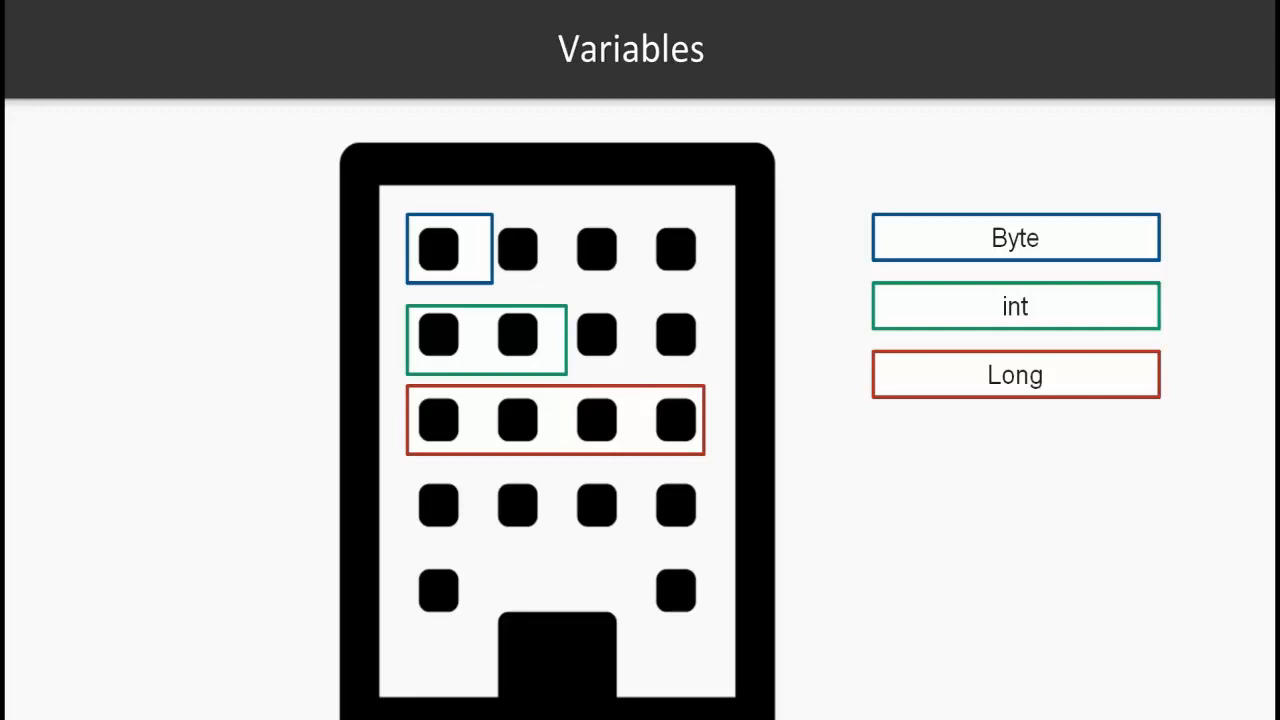
pyautogui.moveTo(1248, 697)
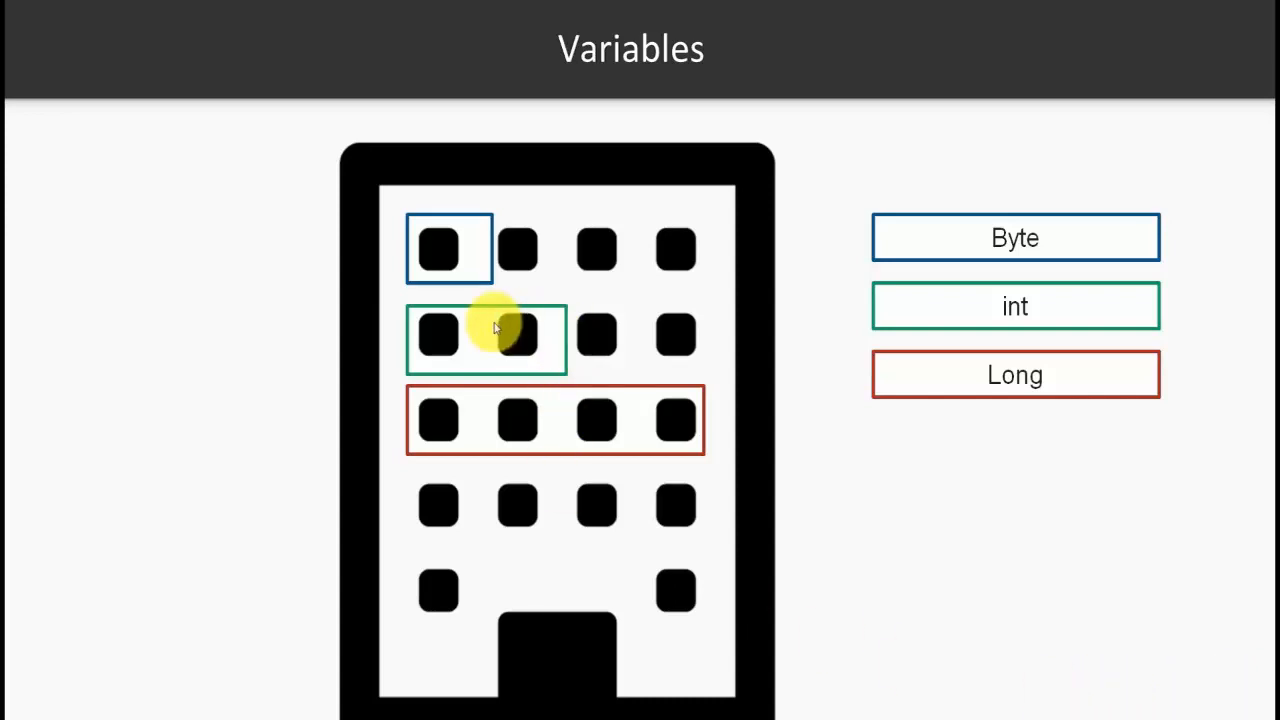
pyautogui.moveTo(432, 272)
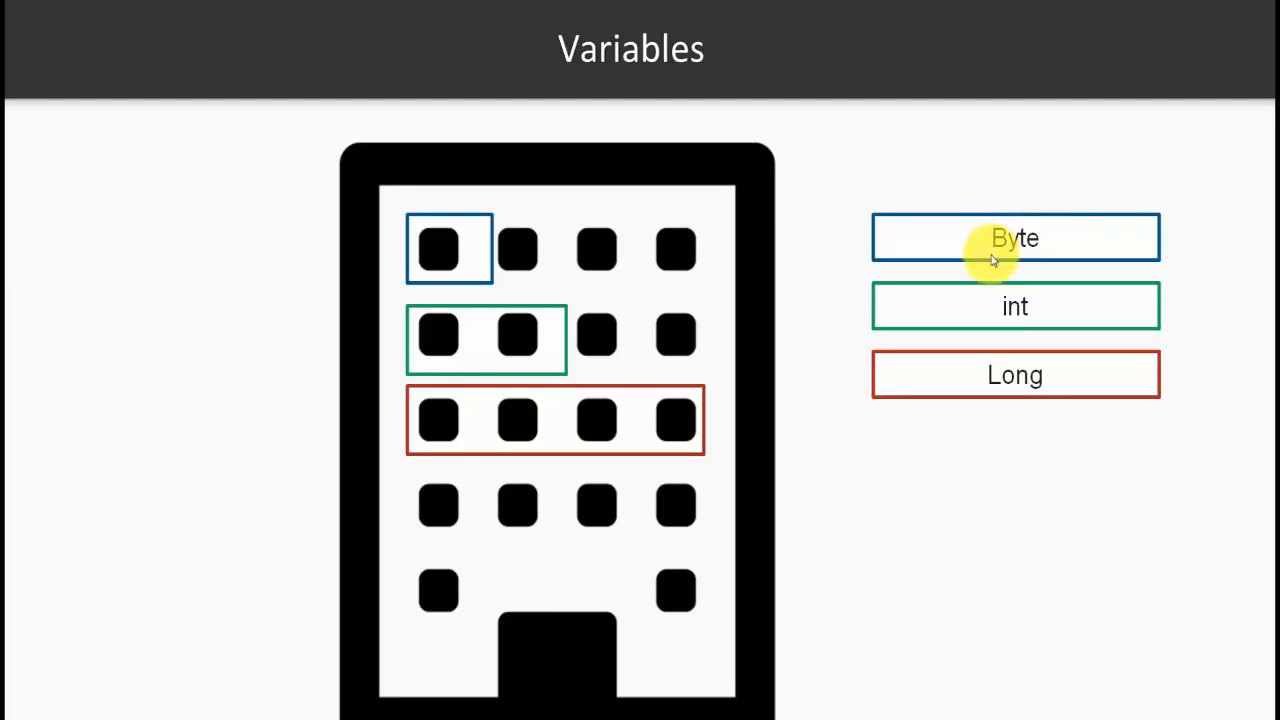
pyautogui.moveTo(527, 247)
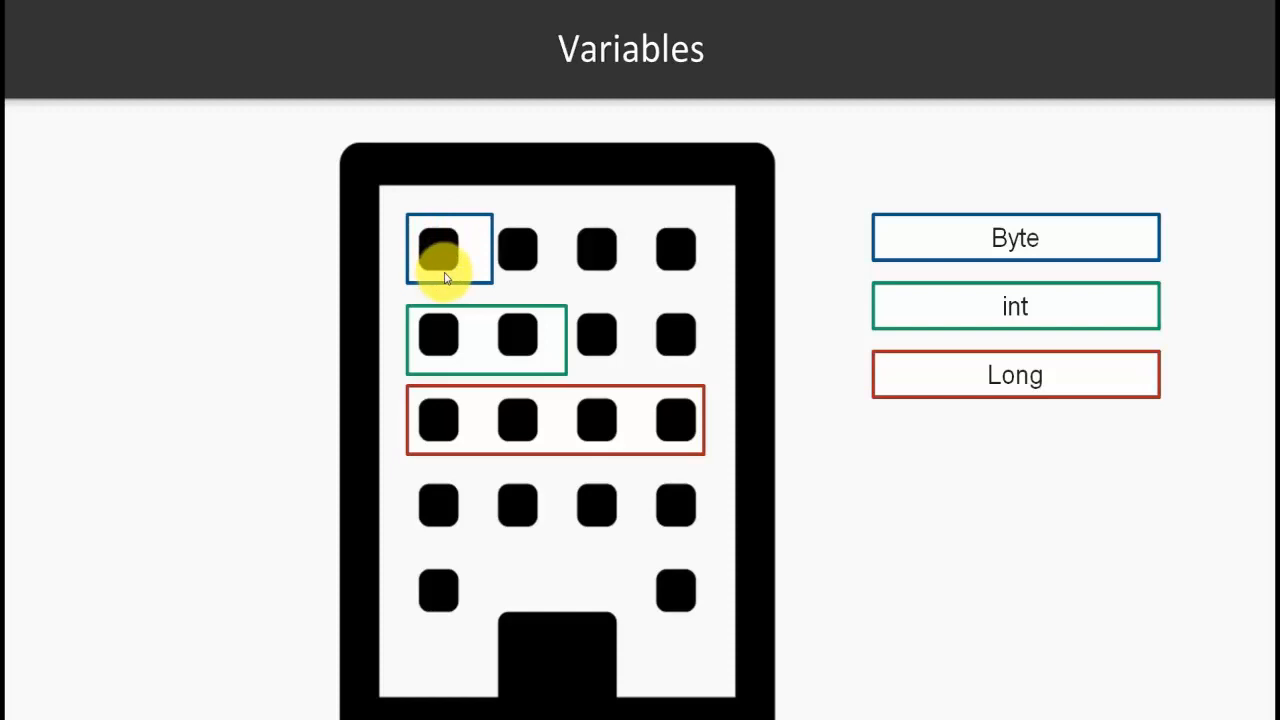
pyautogui.moveTo(500, 360)
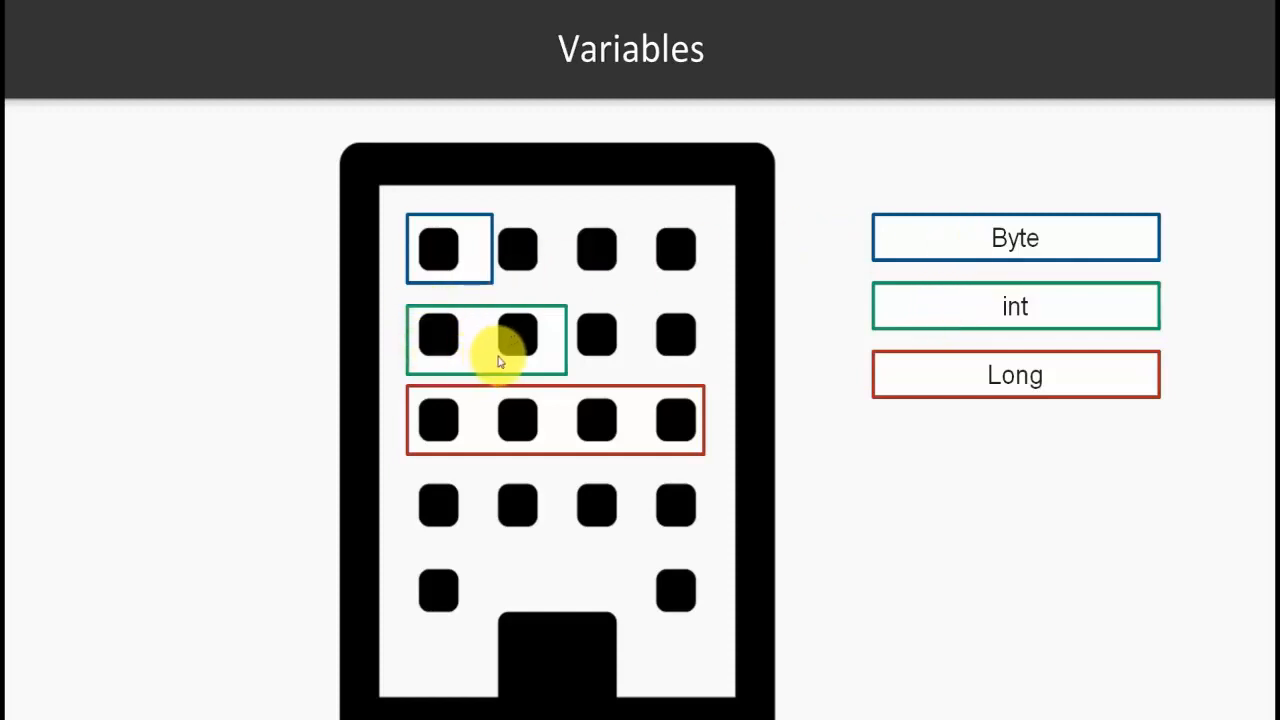
pyautogui.moveTo(418, 357)
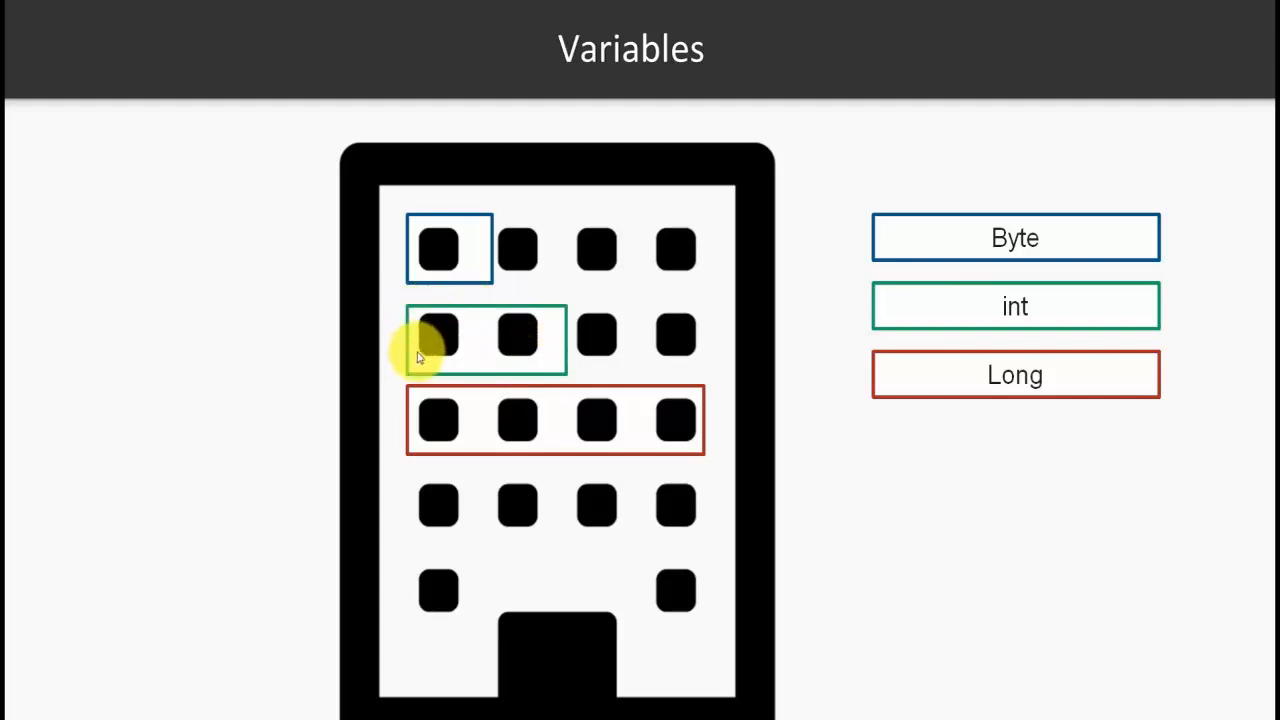
pyautogui.moveTo(650, 400)
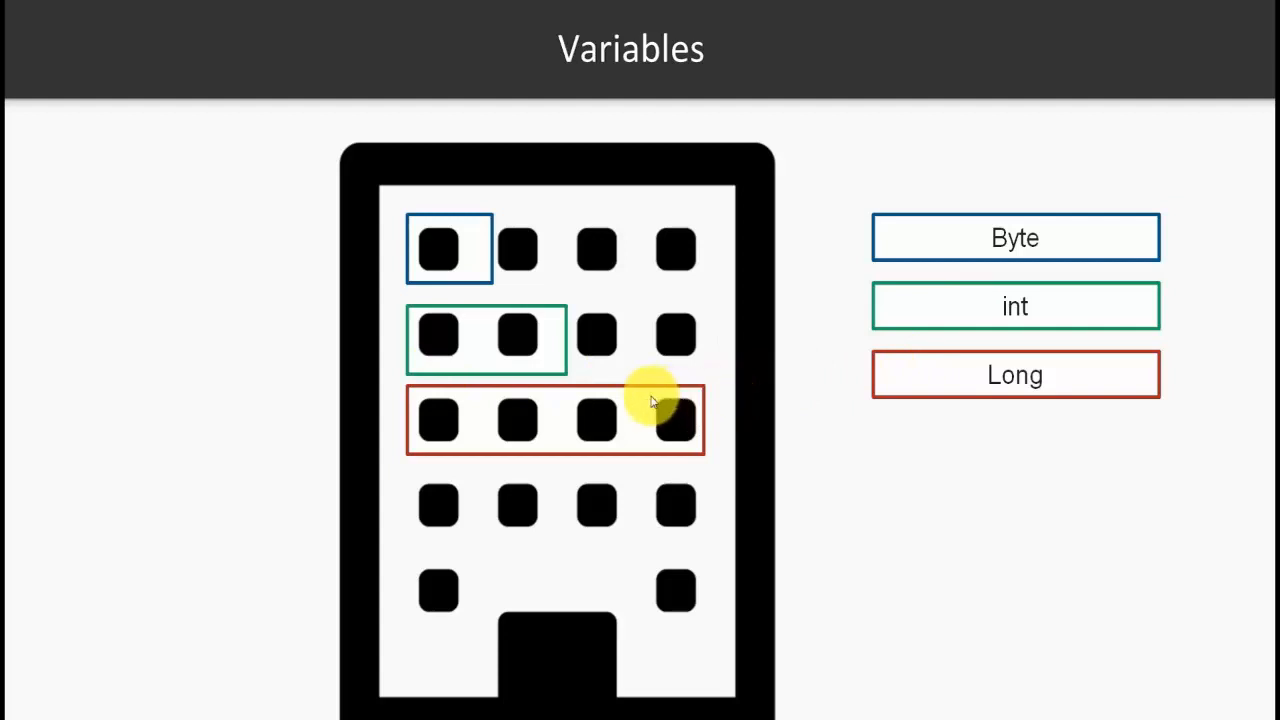
pyautogui.moveTo(617, 430)
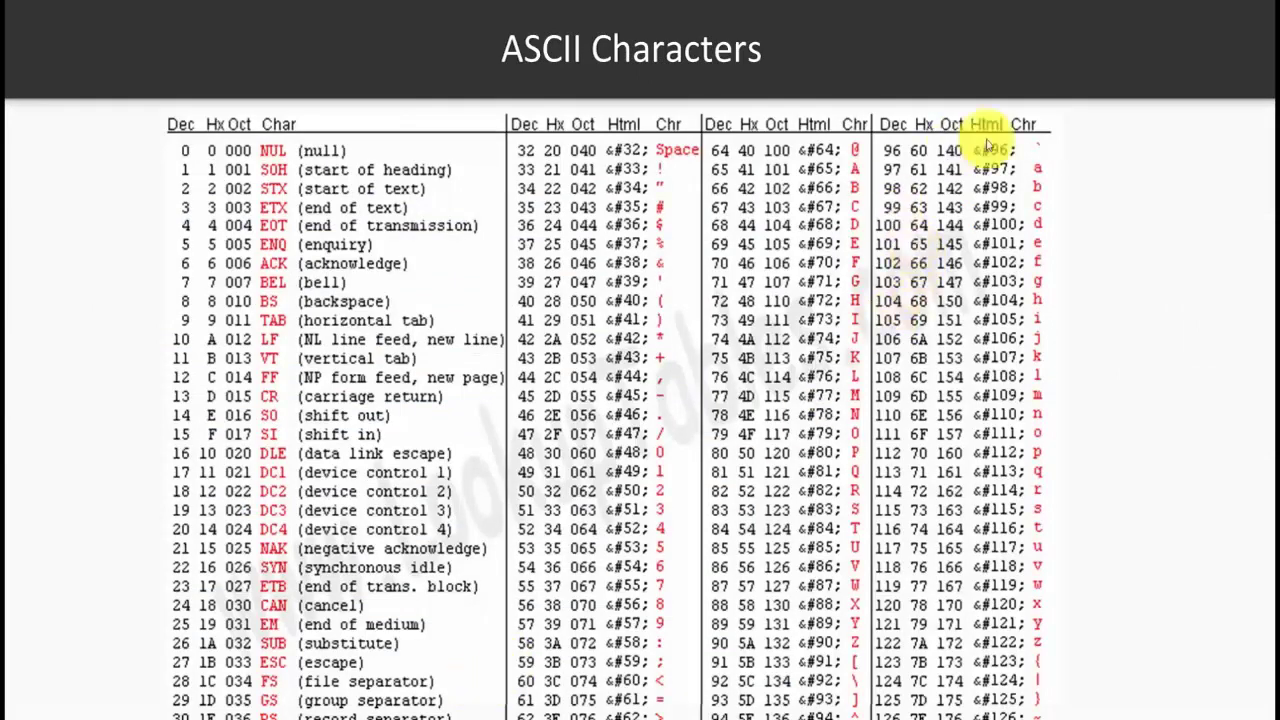
pyautogui.moveTo(1043, 183)
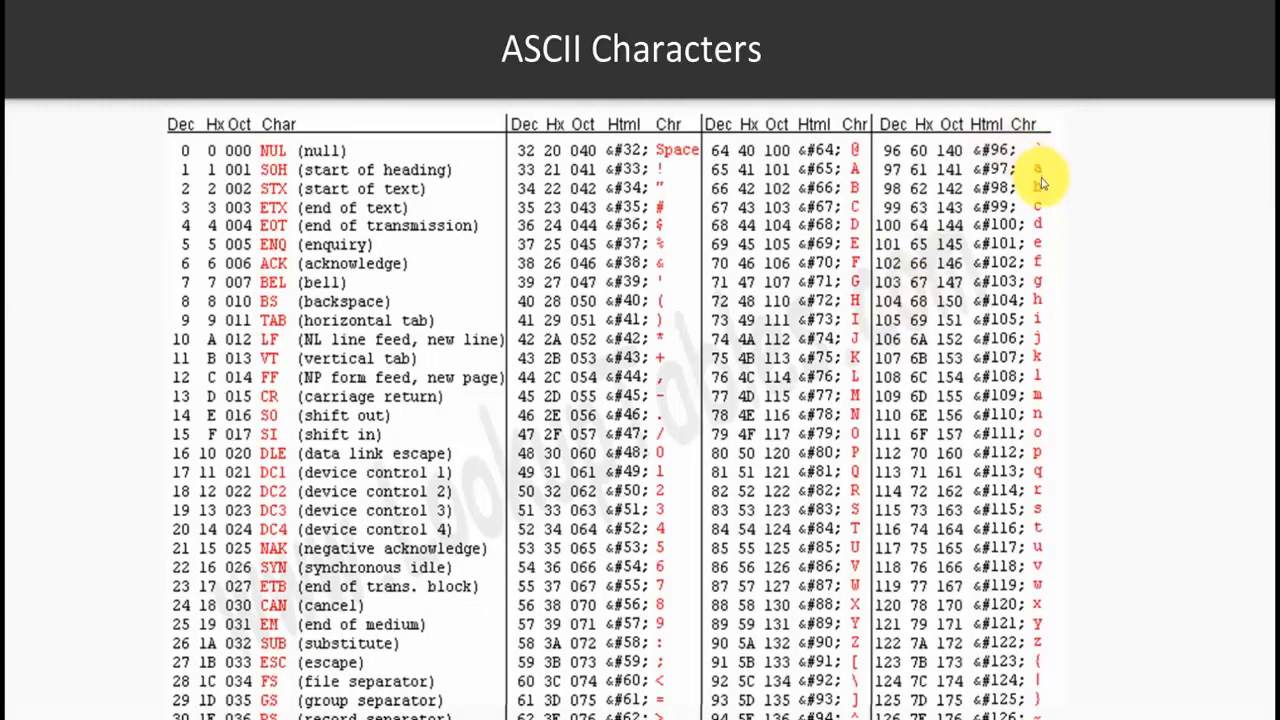
pyautogui.moveTo(900, 175)
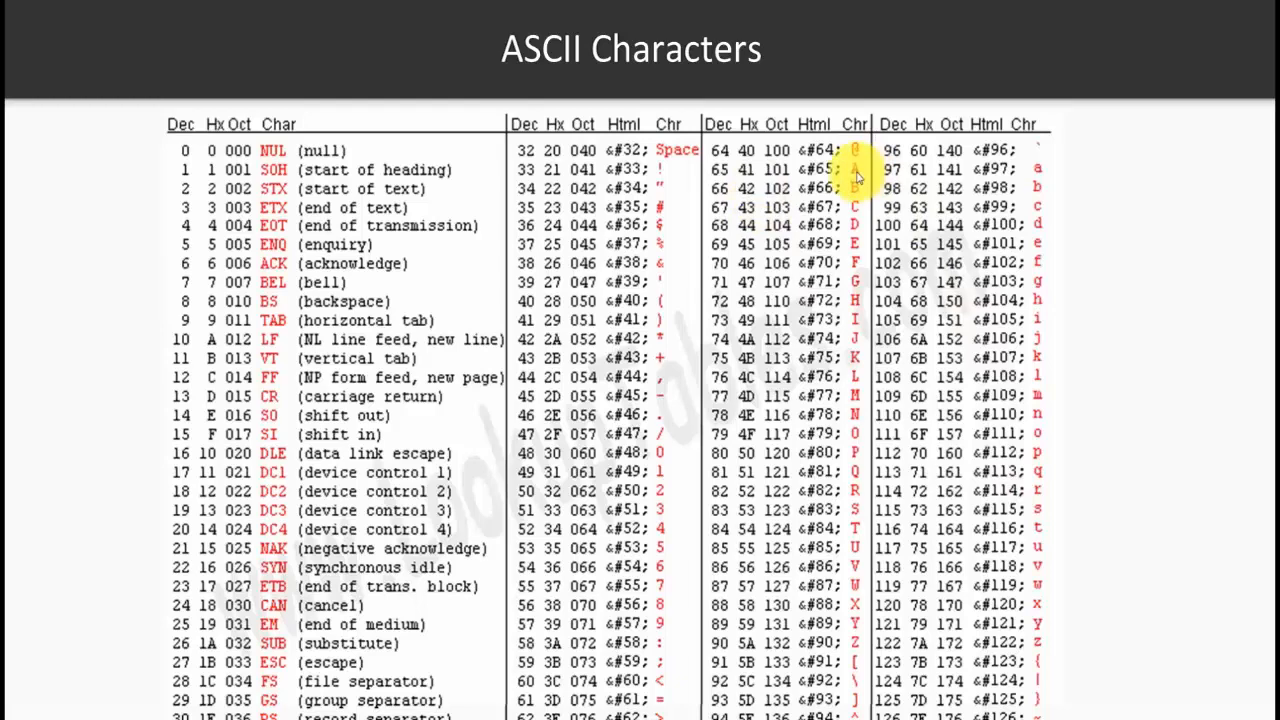
pyautogui.moveTo(730, 169)
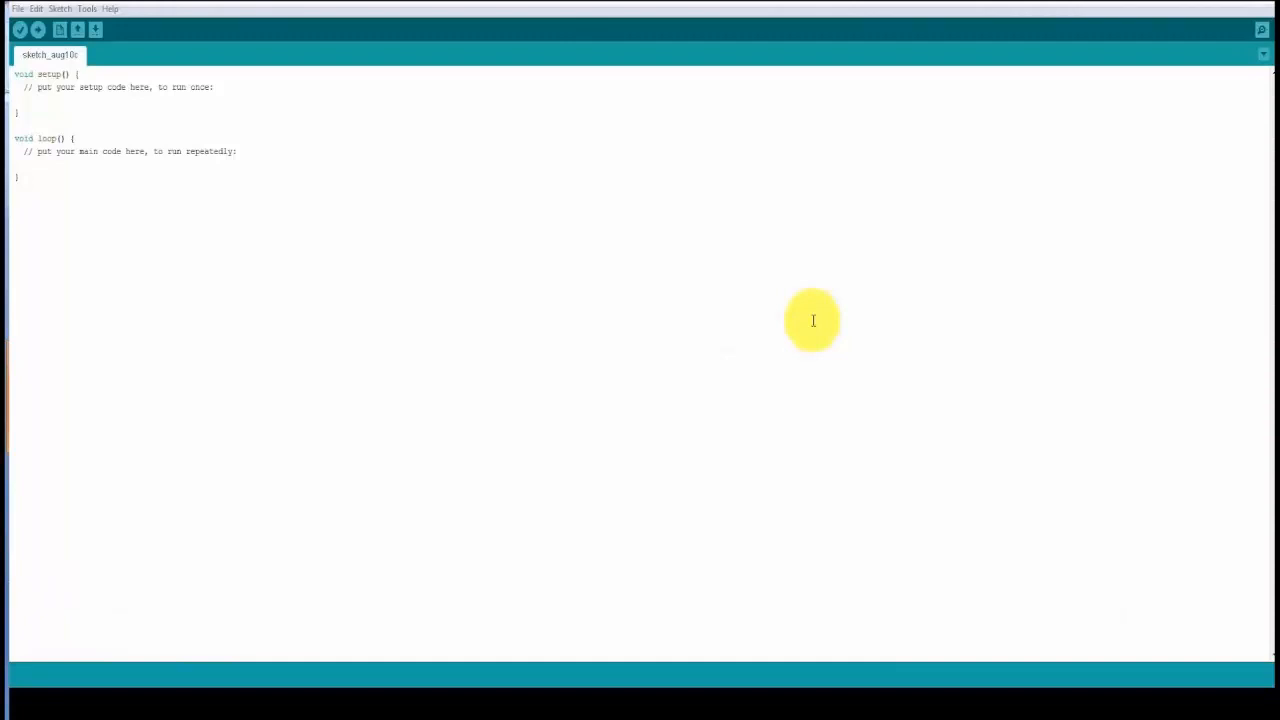
pyautogui.moveTo(707, 241)
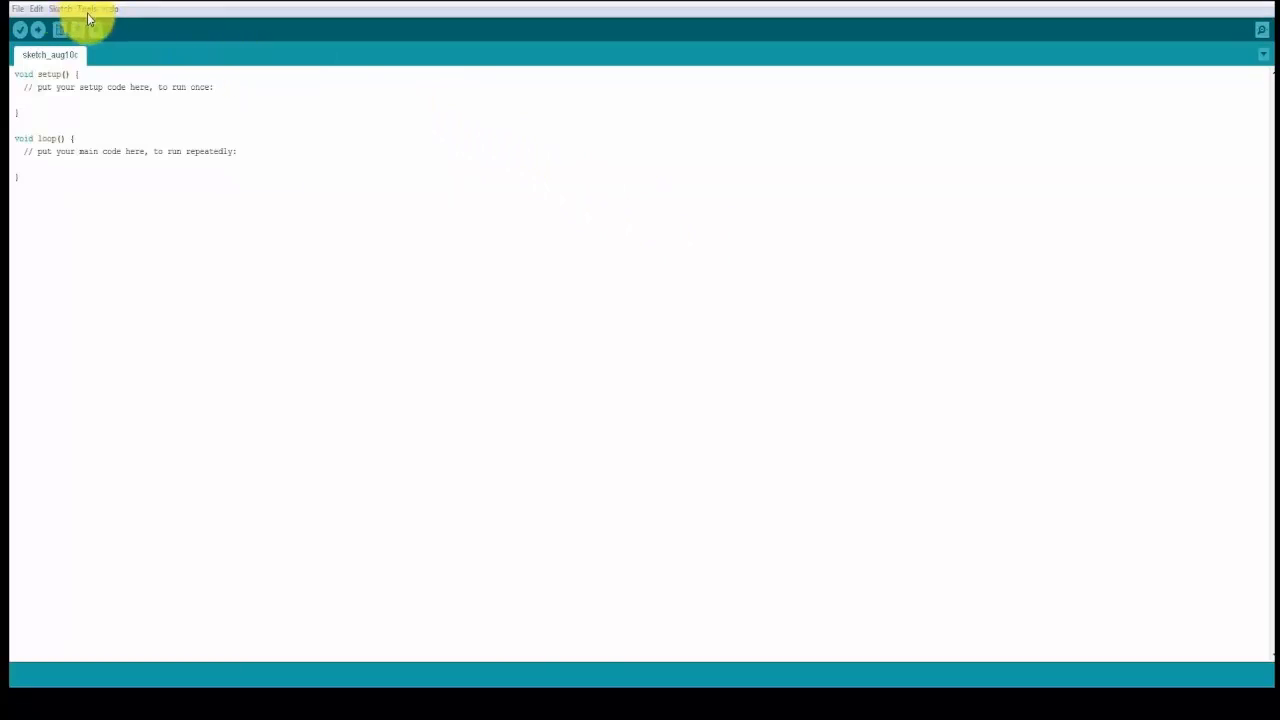
# Confirm in Tools that the board is Arduino/Genuino Uno on port COM6
pyautogui.click(87, 8)
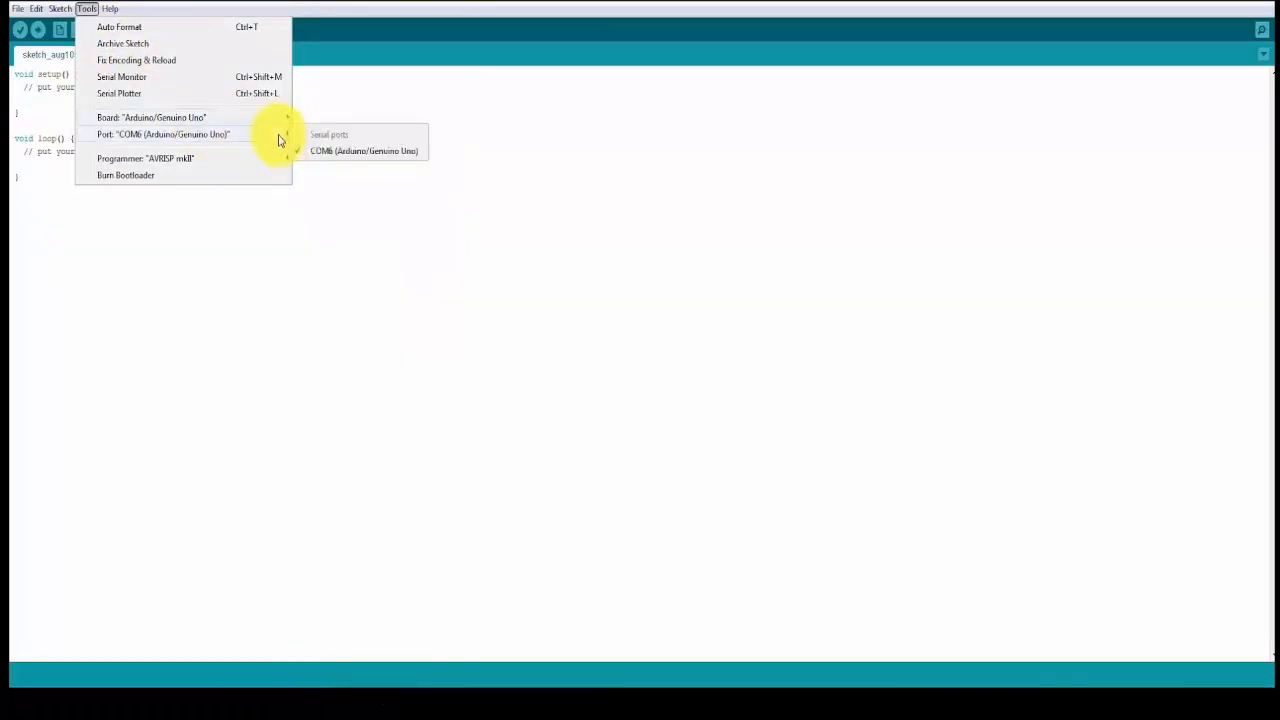
pyautogui.moveTo(875, 440)
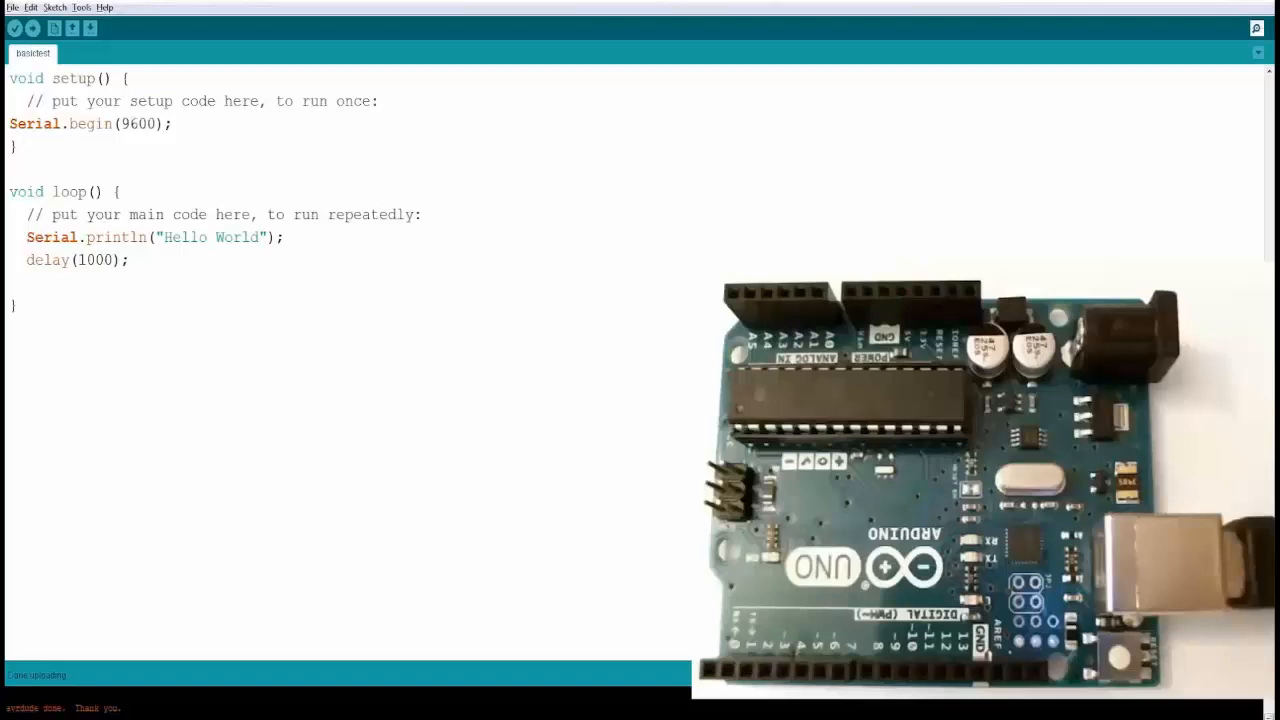
# Write the basictest sketch printing 'Hello World' every second at 9600 baud and upload it
pyautogui.click(172, 123)
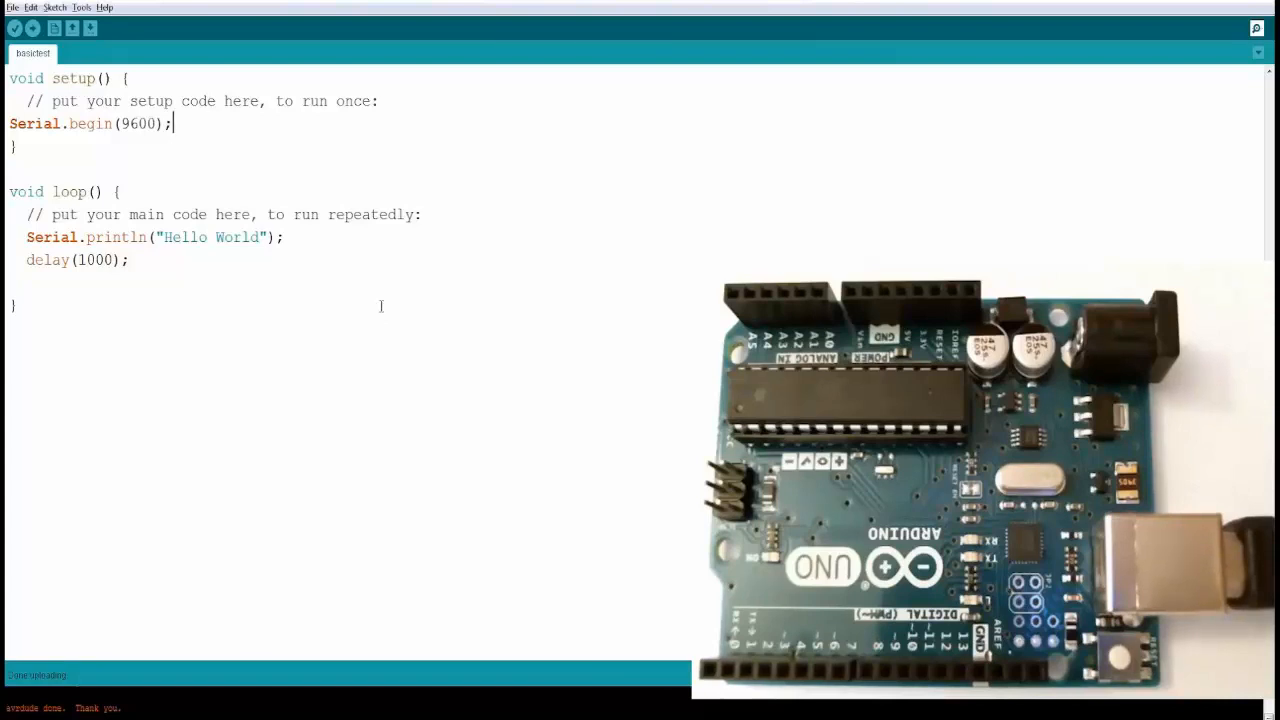
pyautogui.click(32, 28)
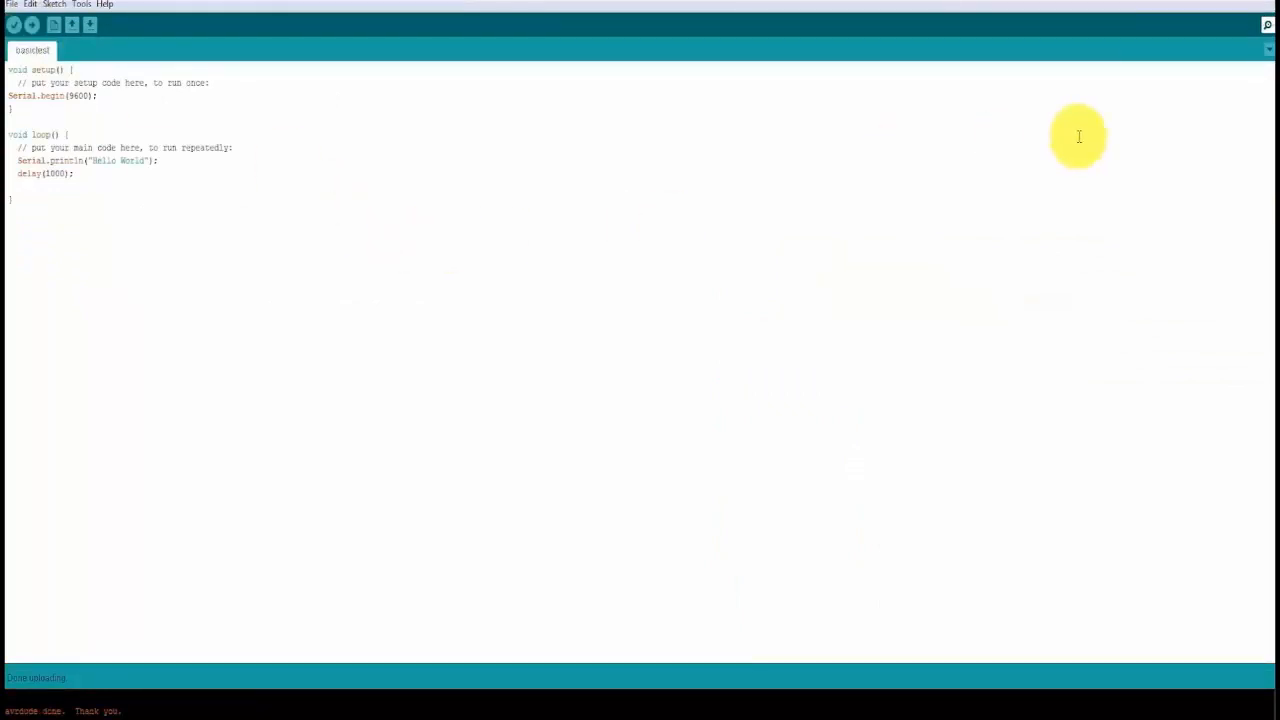
pyautogui.moveTo(1167, 82)
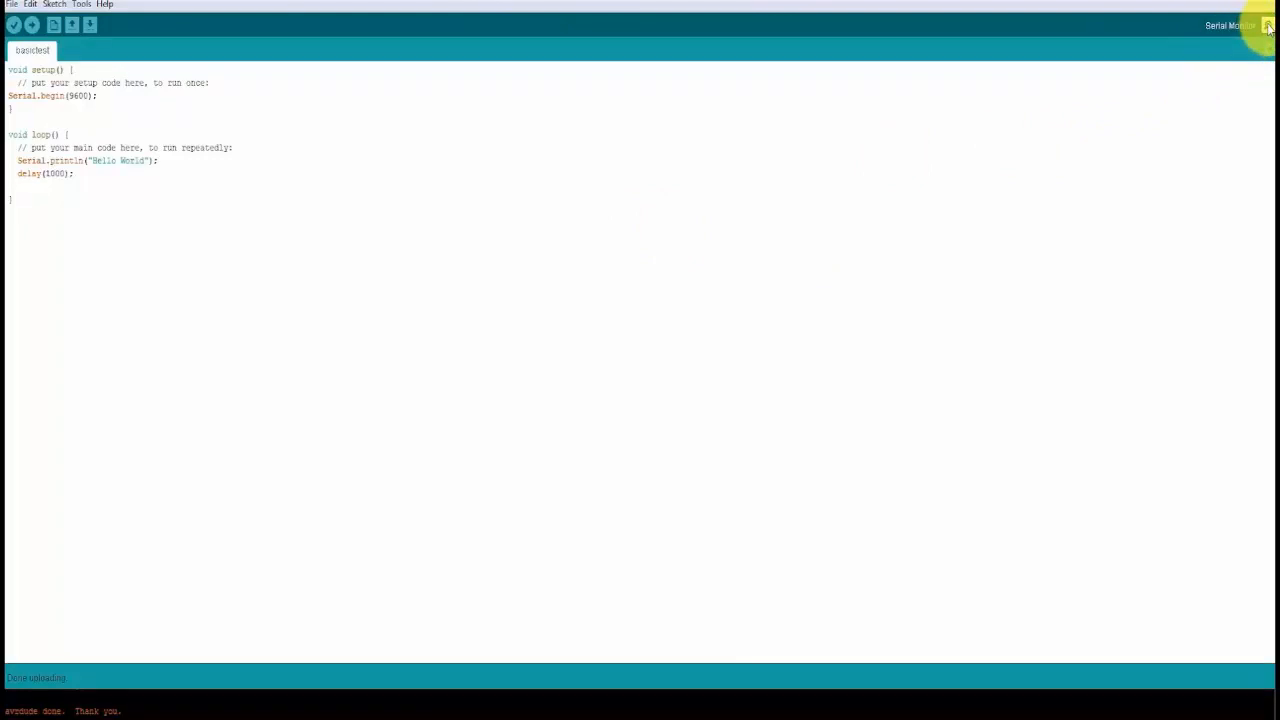
# Open the Serial Monitor and confirm Hello World lines arrive at 9600 baud
pyautogui.click(1268, 25)
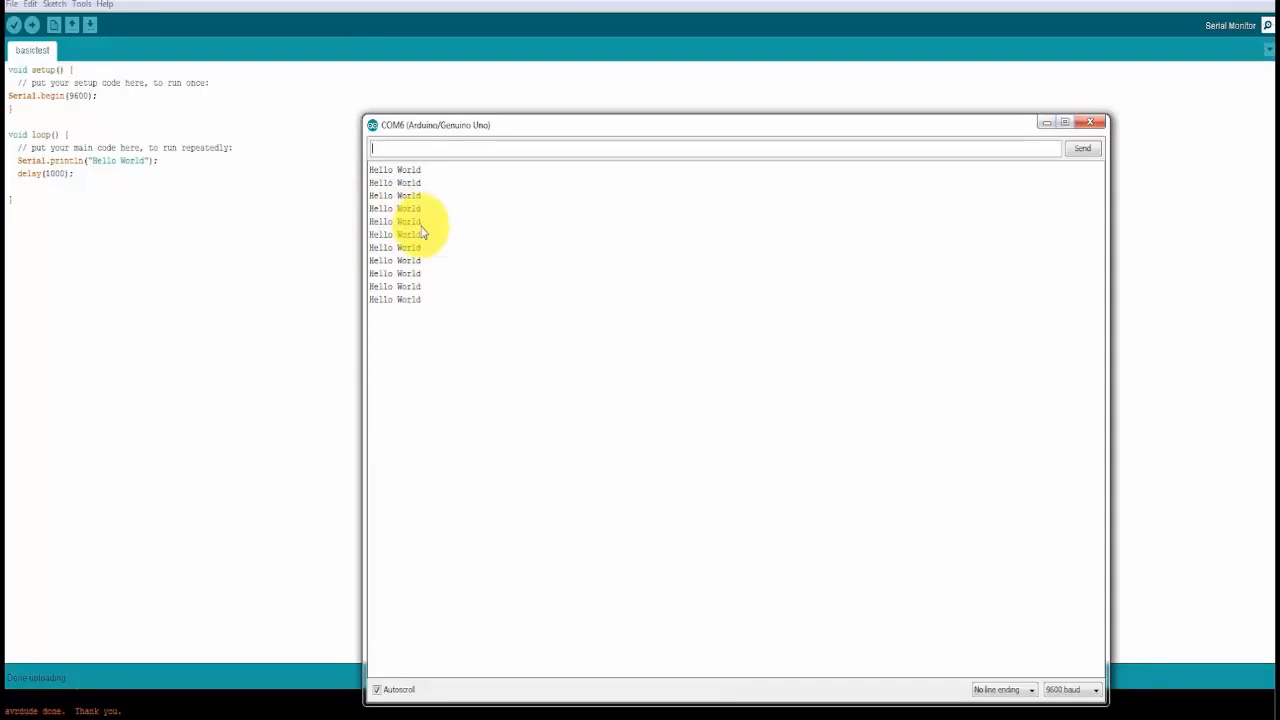
pyautogui.moveTo(518, 268)
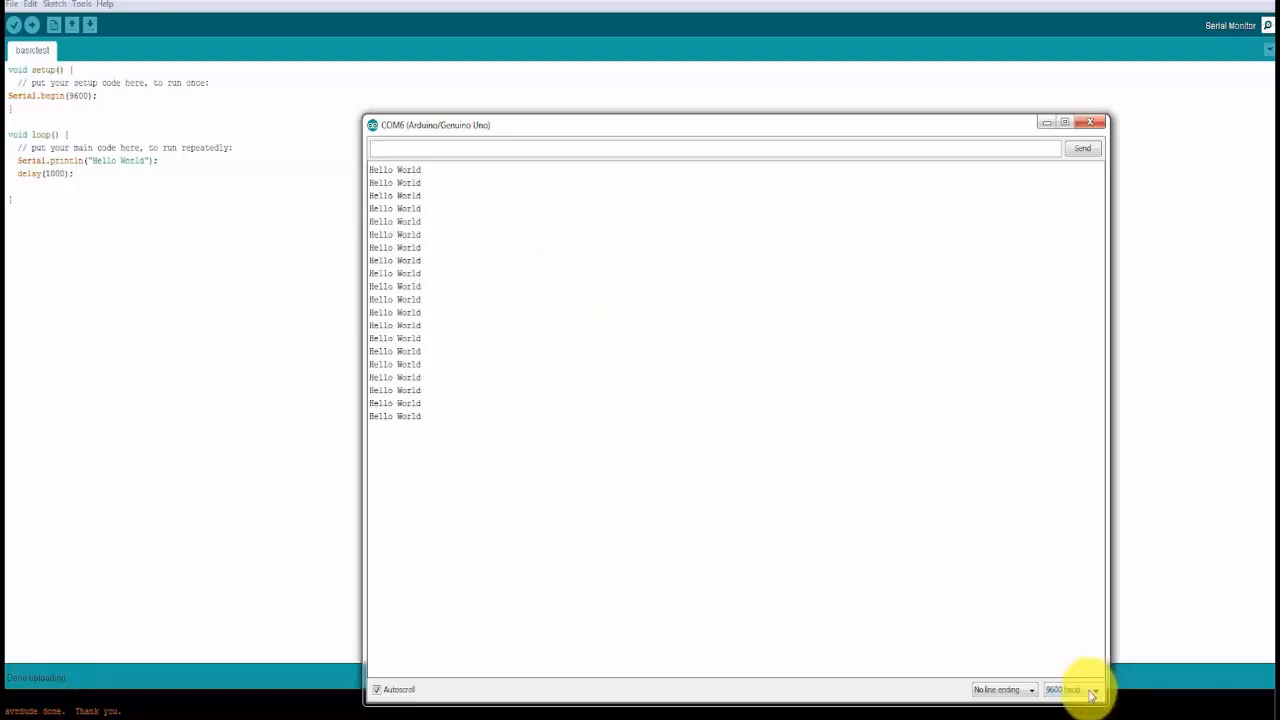
pyautogui.click(1063, 689)
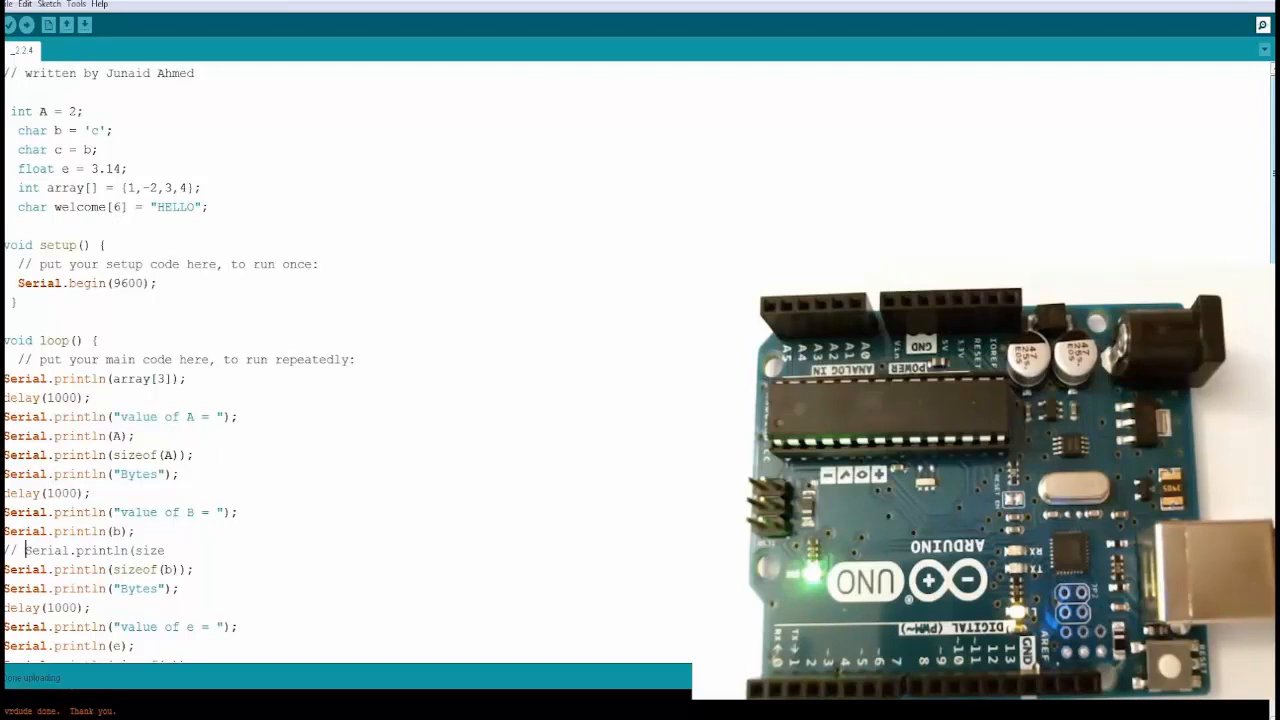
pyautogui.scroll(-3)
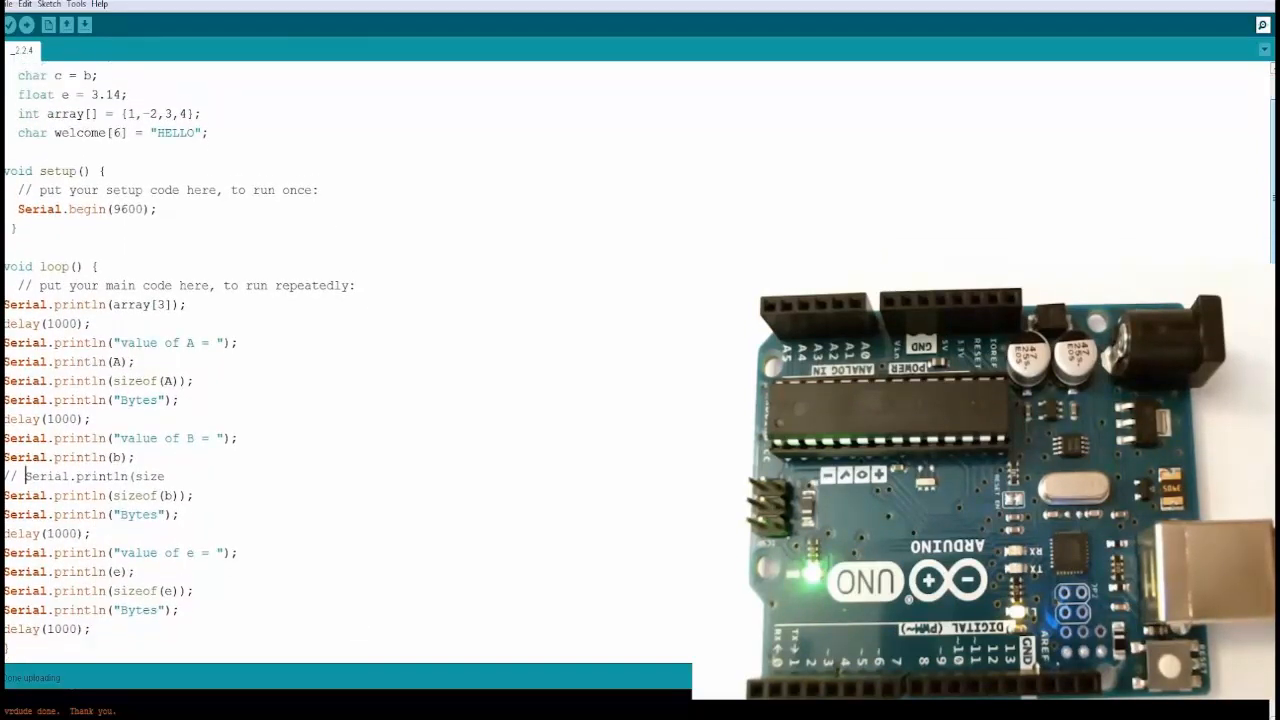
pyautogui.scroll(3)
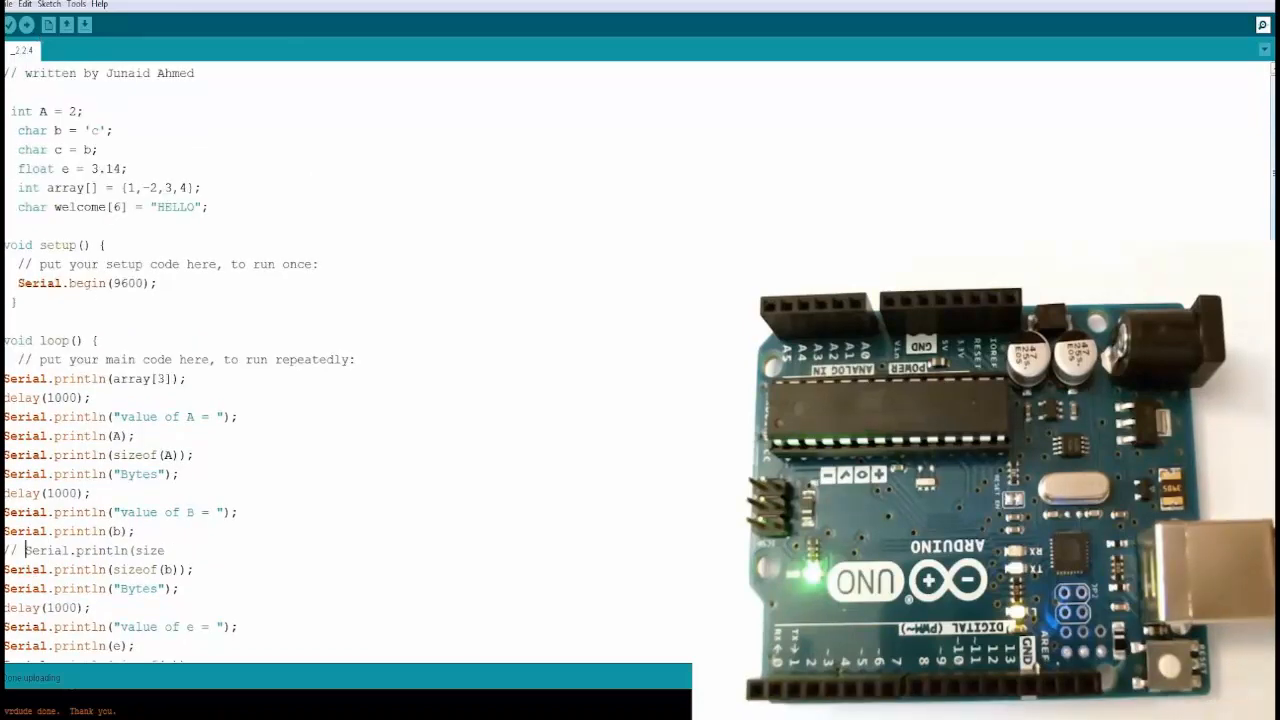
pyautogui.scroll(-3)
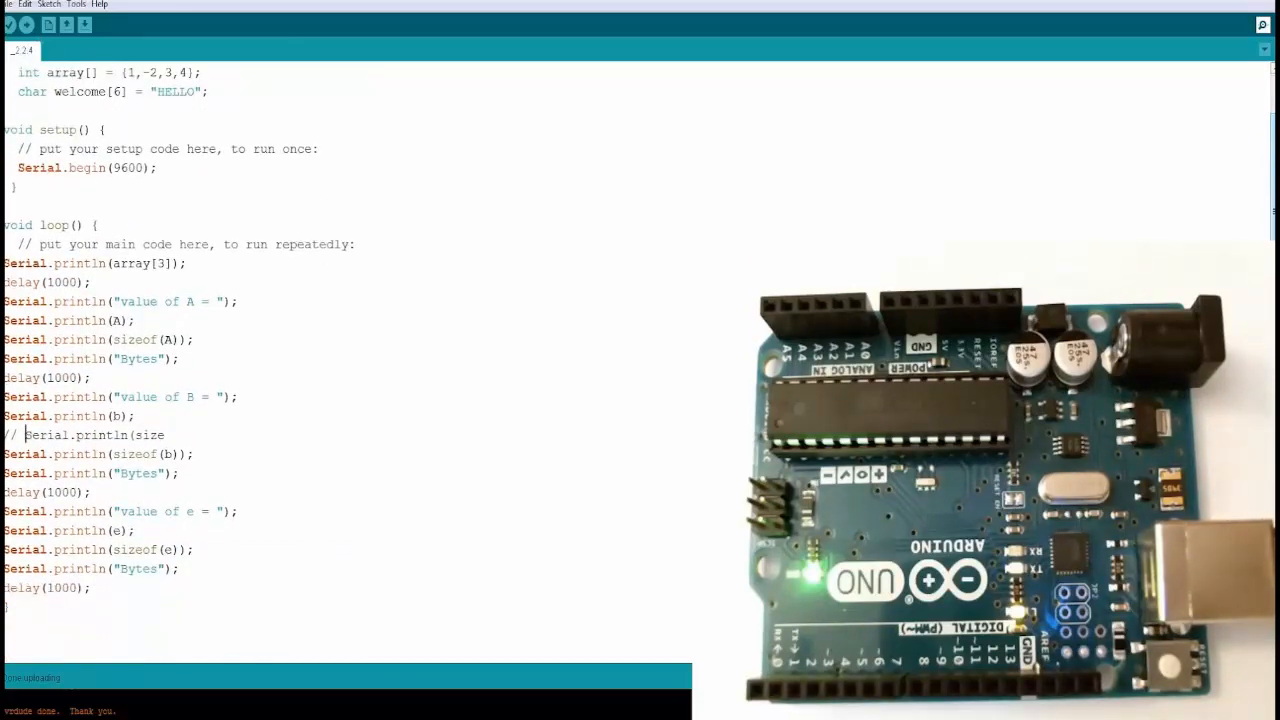
pyautogui.scroll(3)
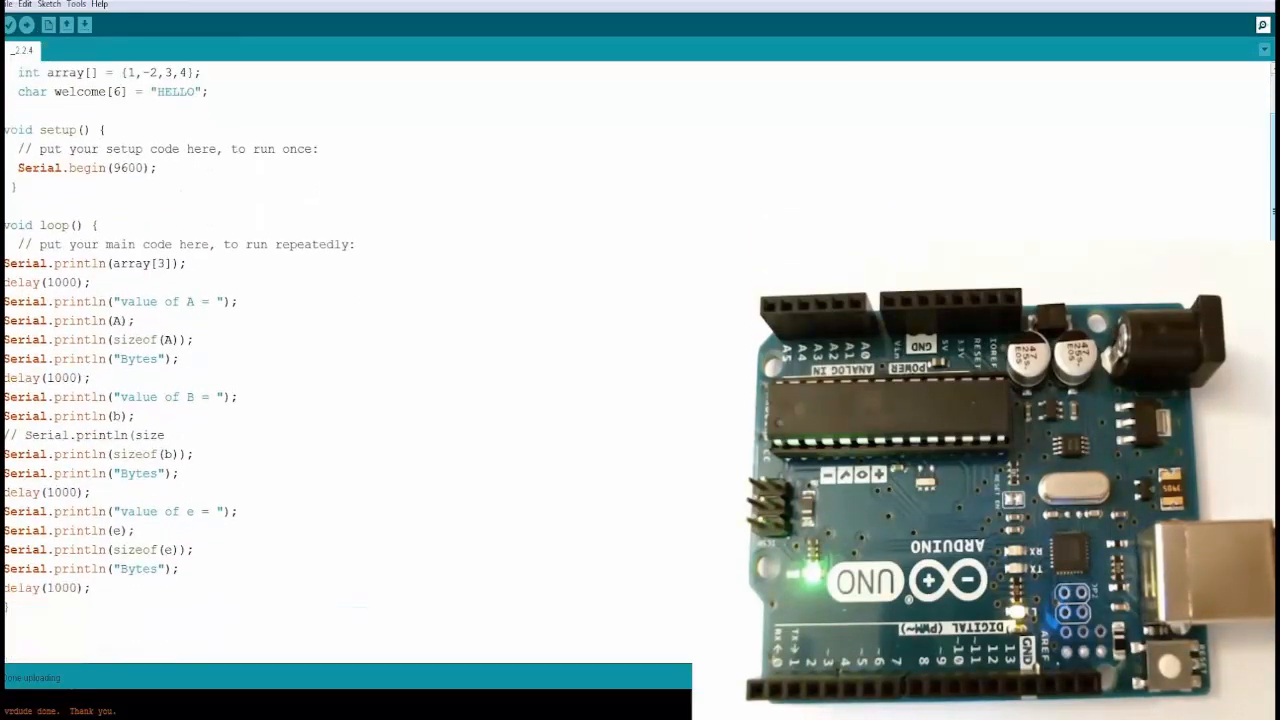
pyautogui.scroll(3)
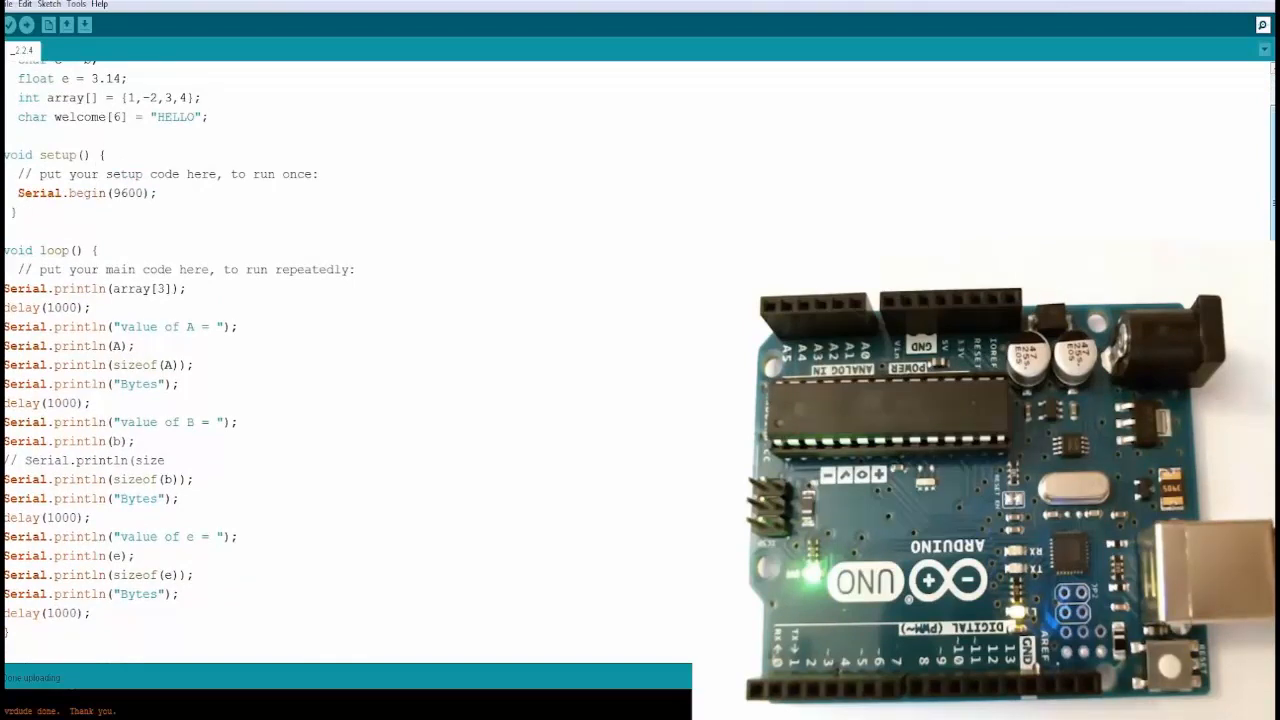
pyautogui.scroll(3)
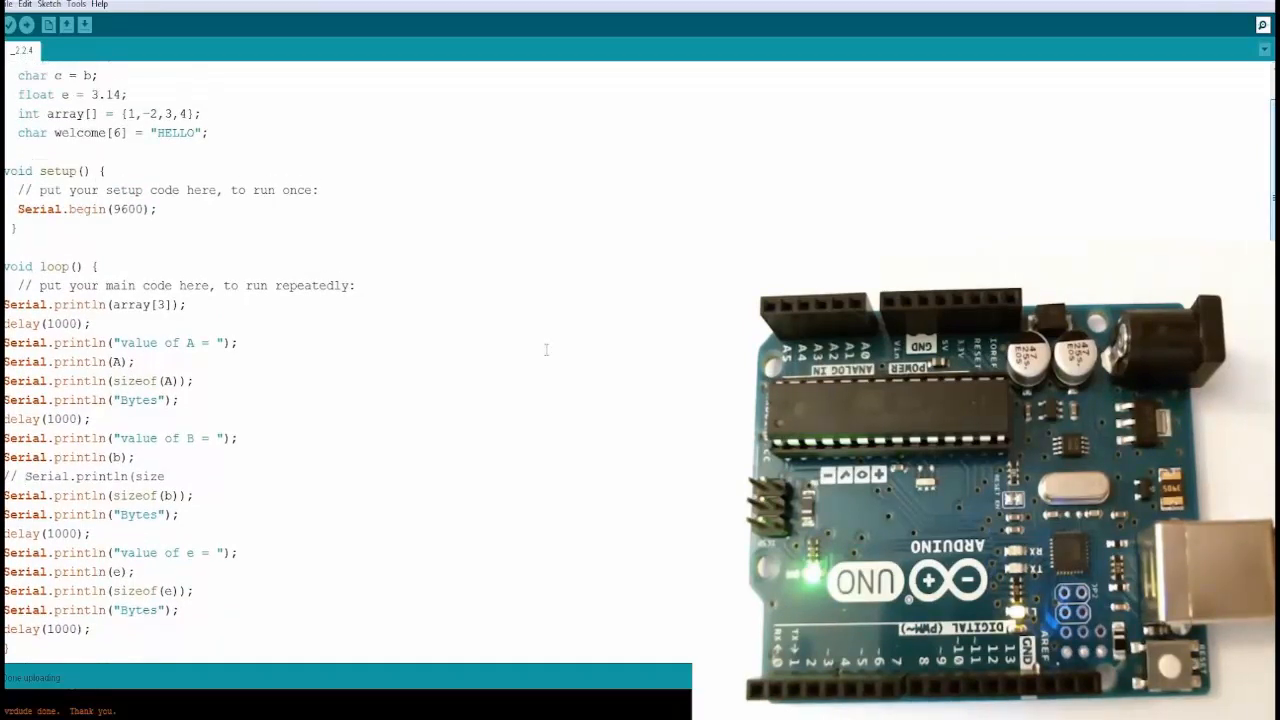
pyautogui.scroll(3)
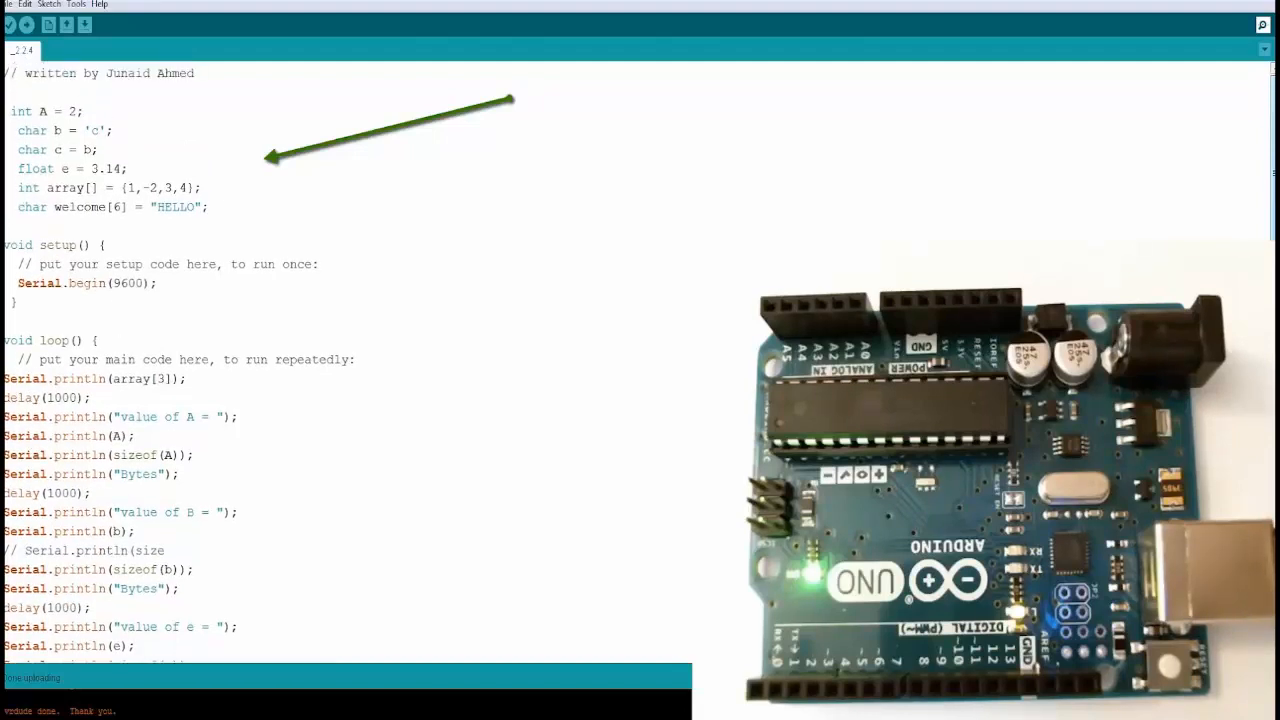
pyautogui.scroll(-3)
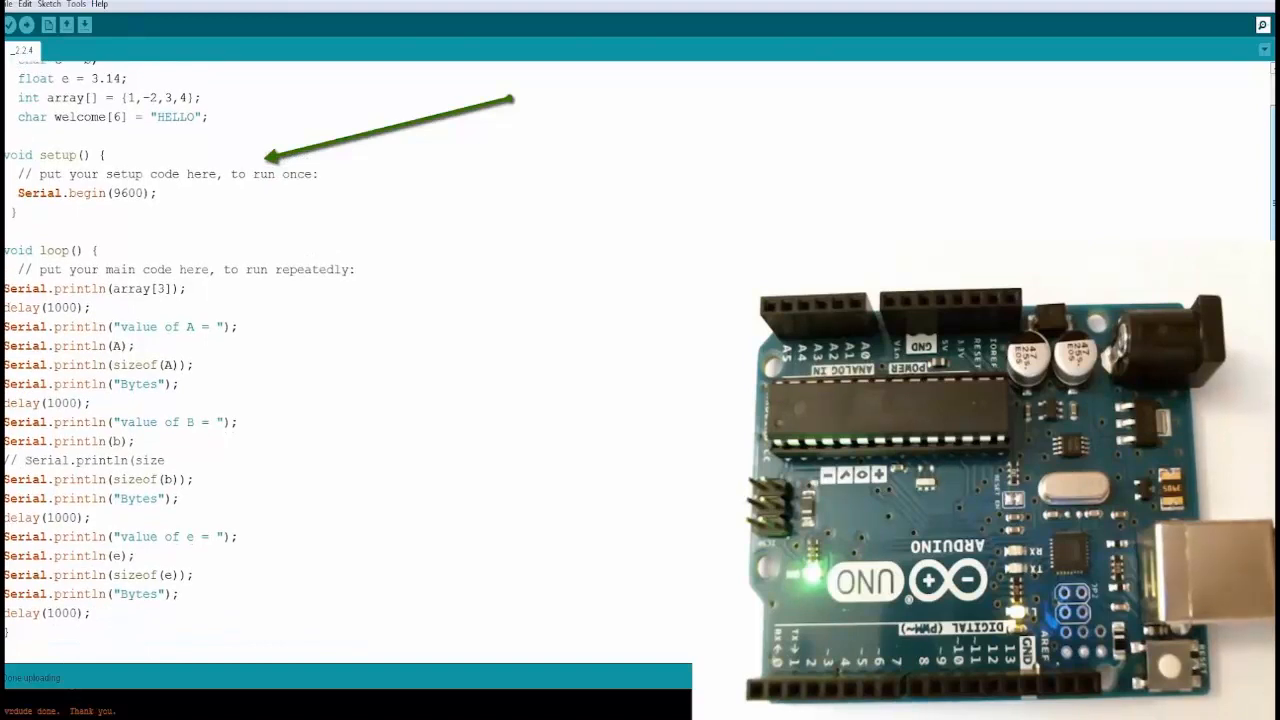
pyautogui.scroll(3)
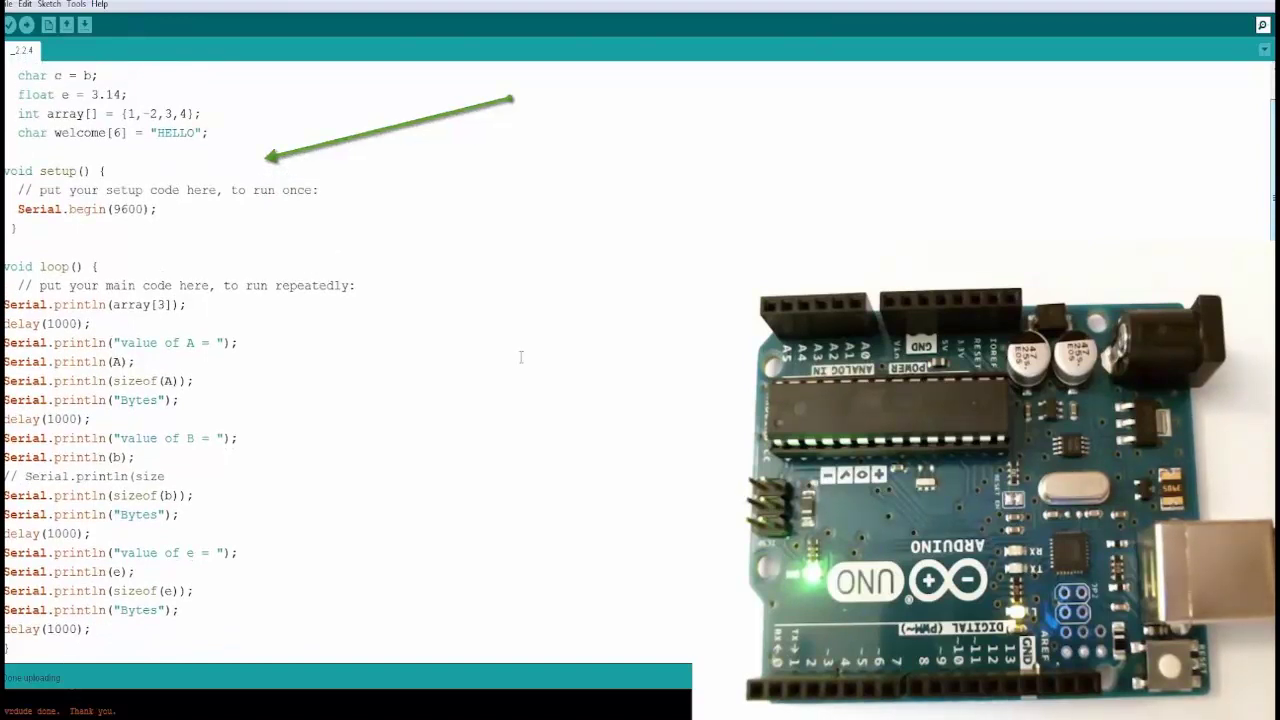
pyautogui.scroll(3)
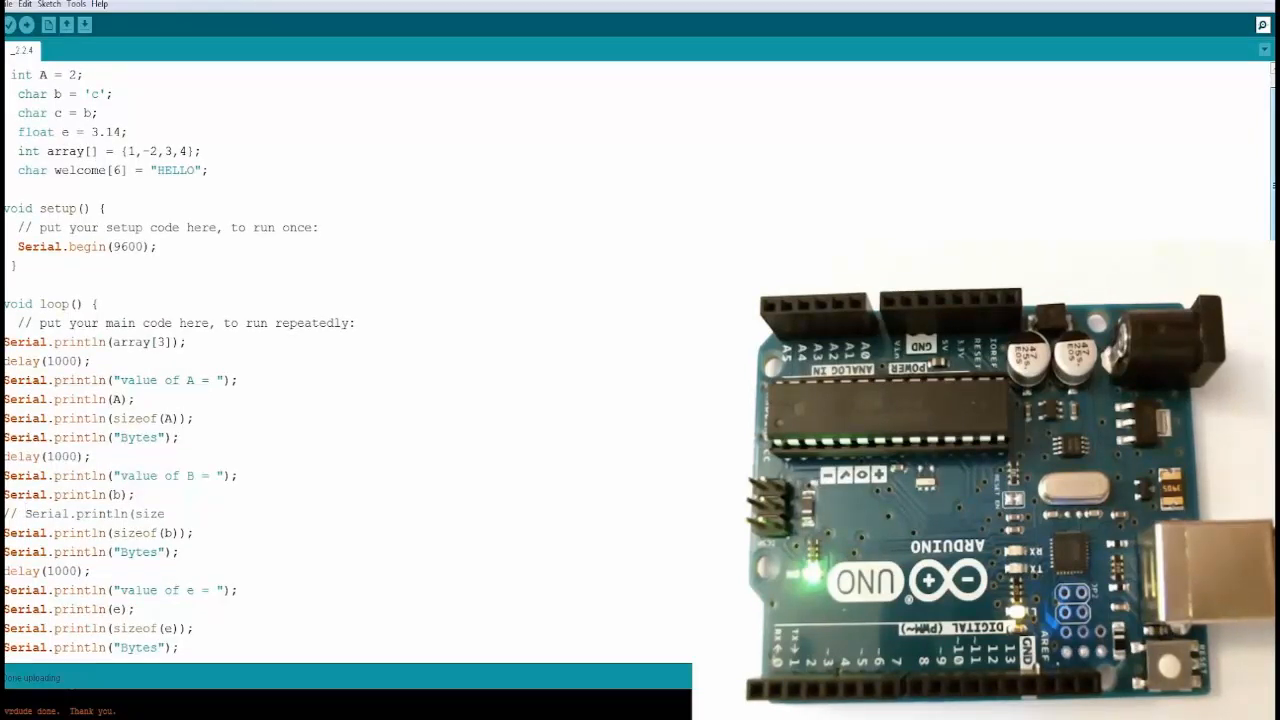
pyautogui.scroll(-3)
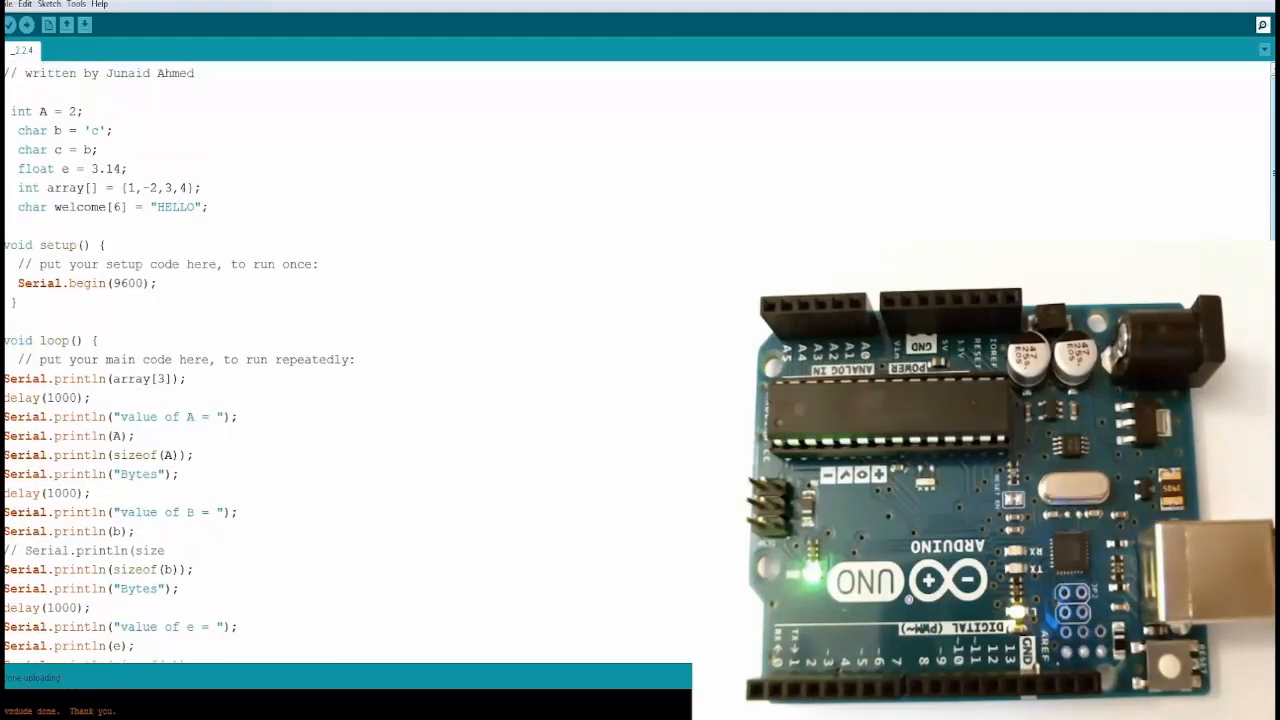
pyautogui.scroll(-3)
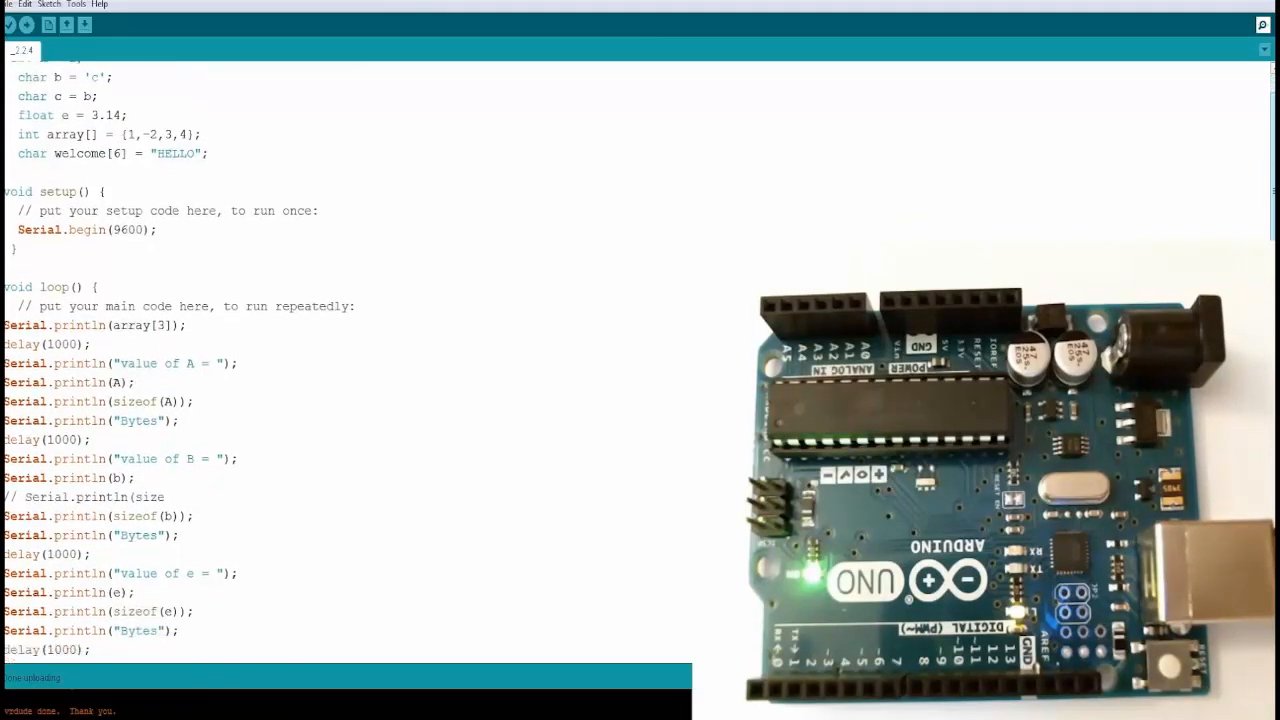
pyautogui.scroll(-3)
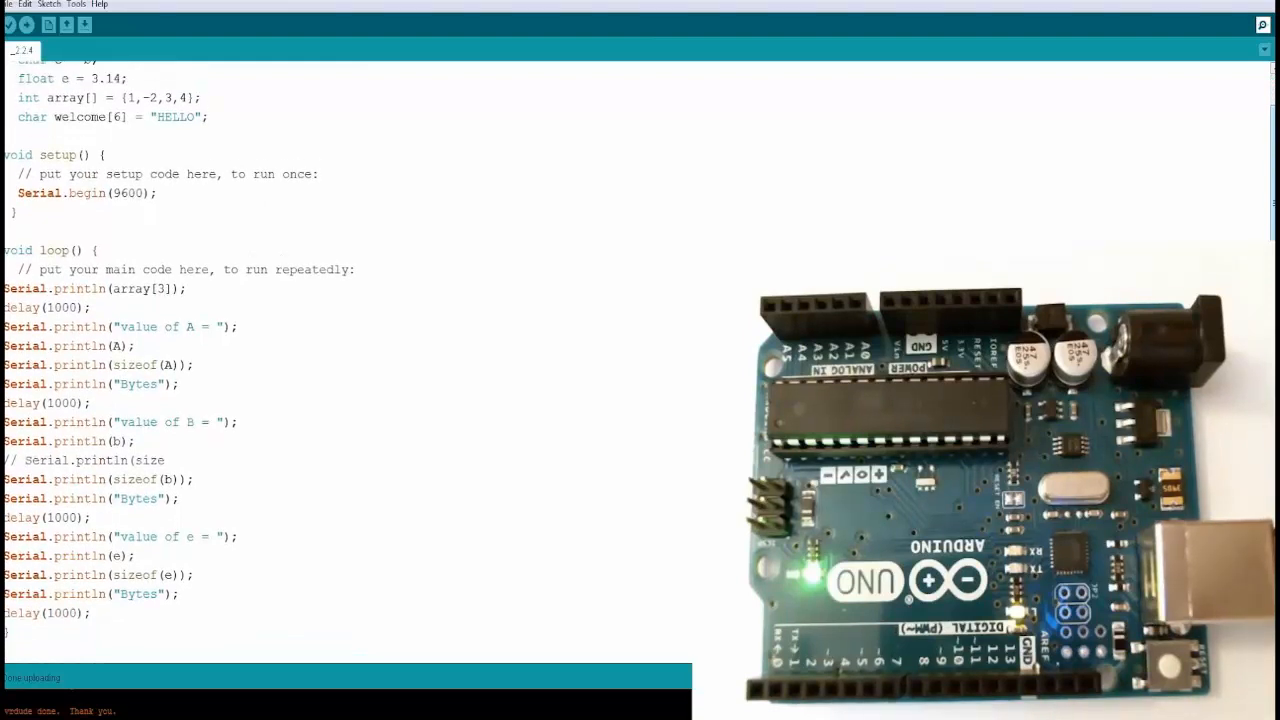
pyautogui.scroll(3)
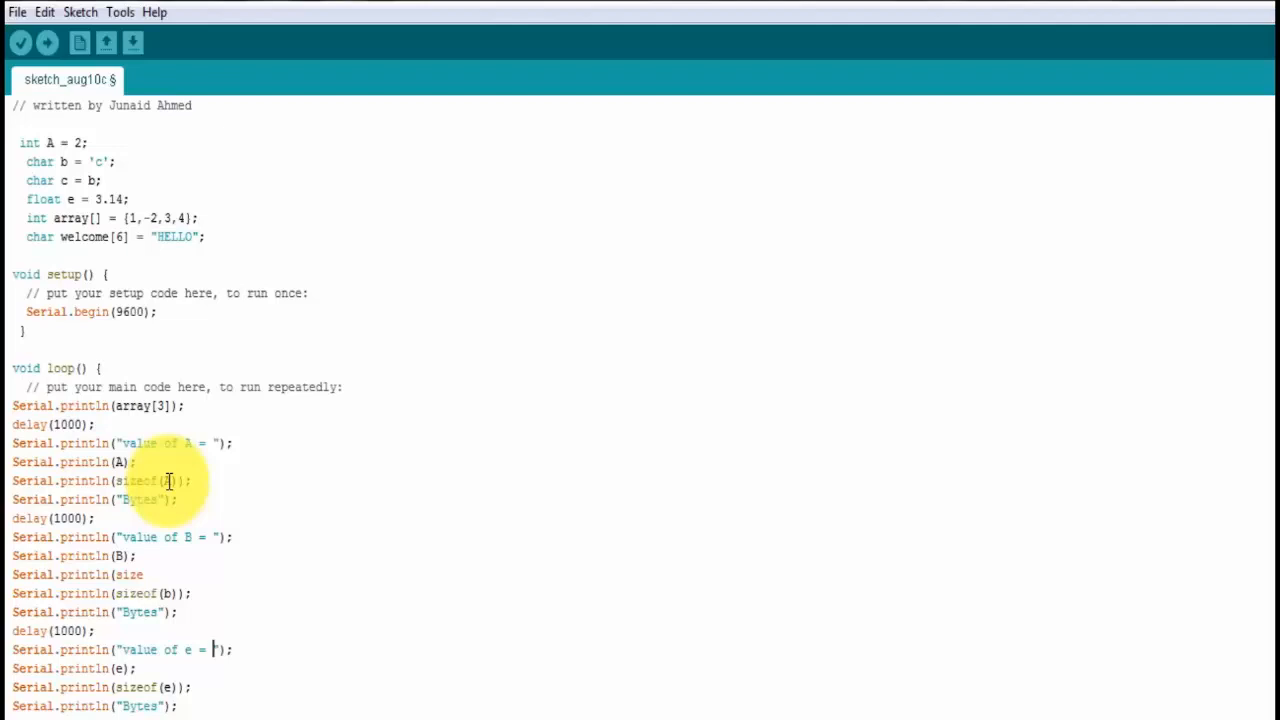
pyautogui.moveTo(118, 502)
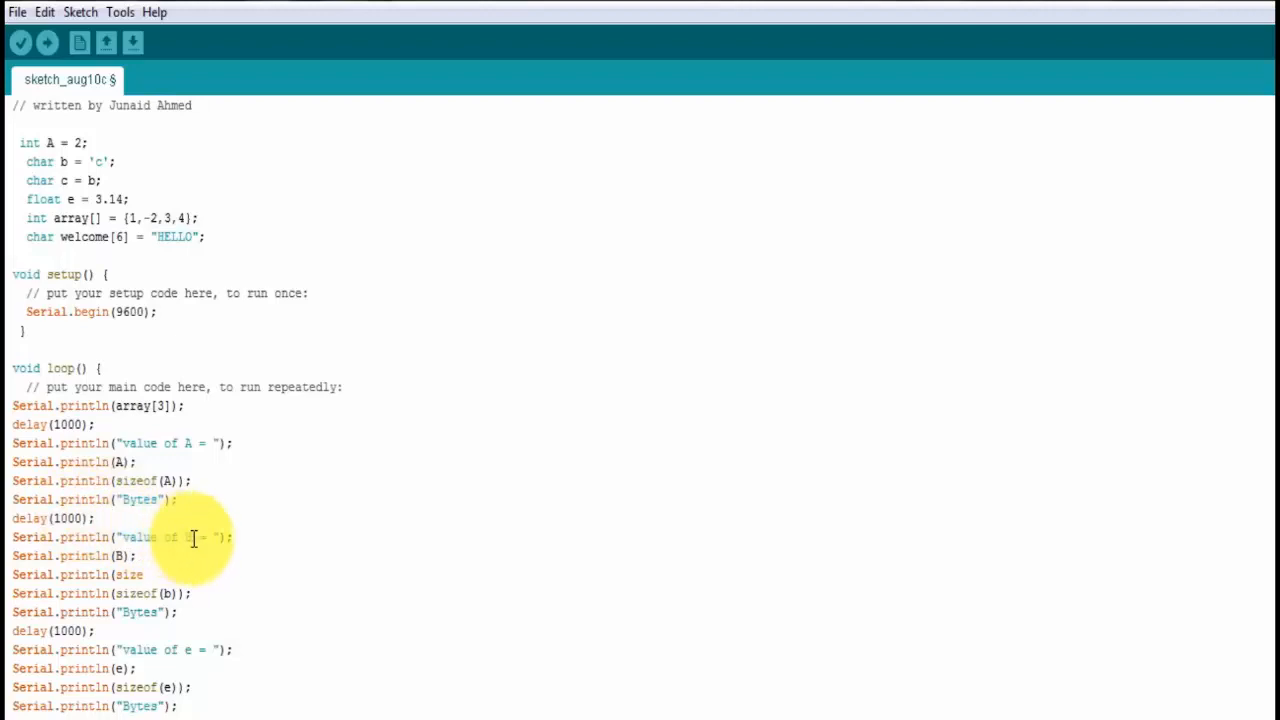
pyautogui.moveTo(175, 590)
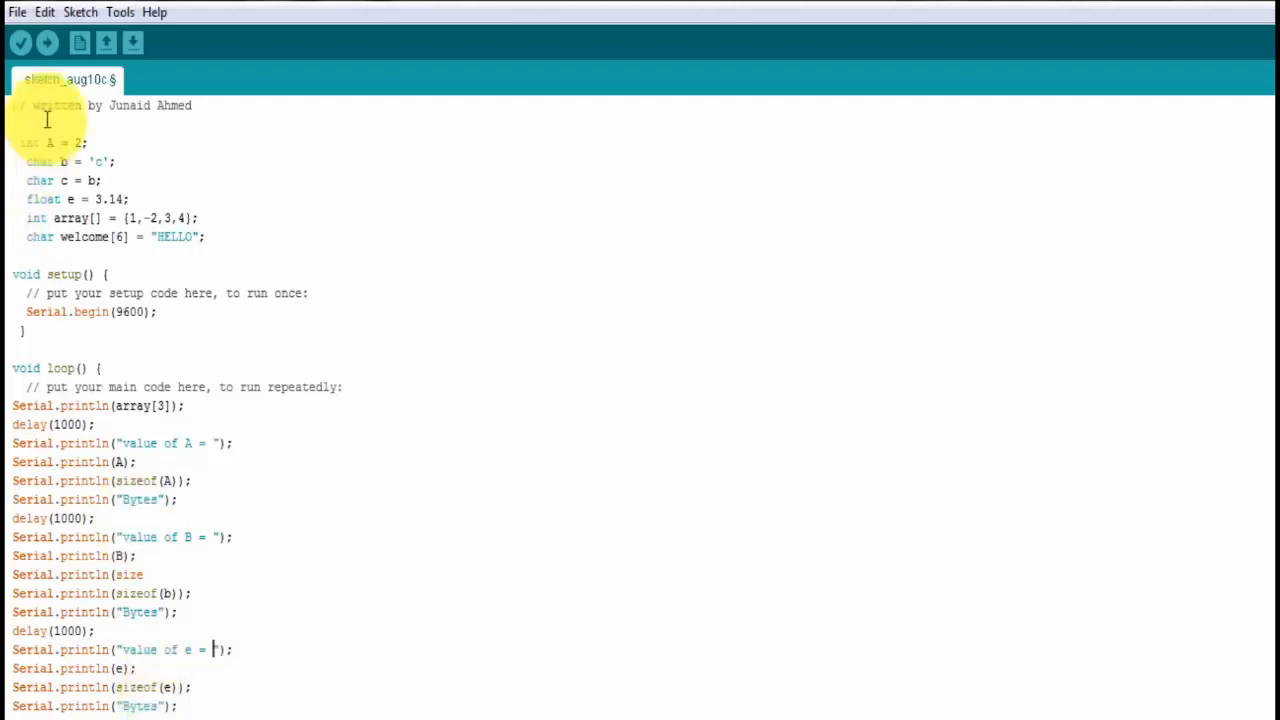
# Save the sketch under its suggested name and verify it, exposing the undeclared 'B' error
pyautogui.click(47, 42)
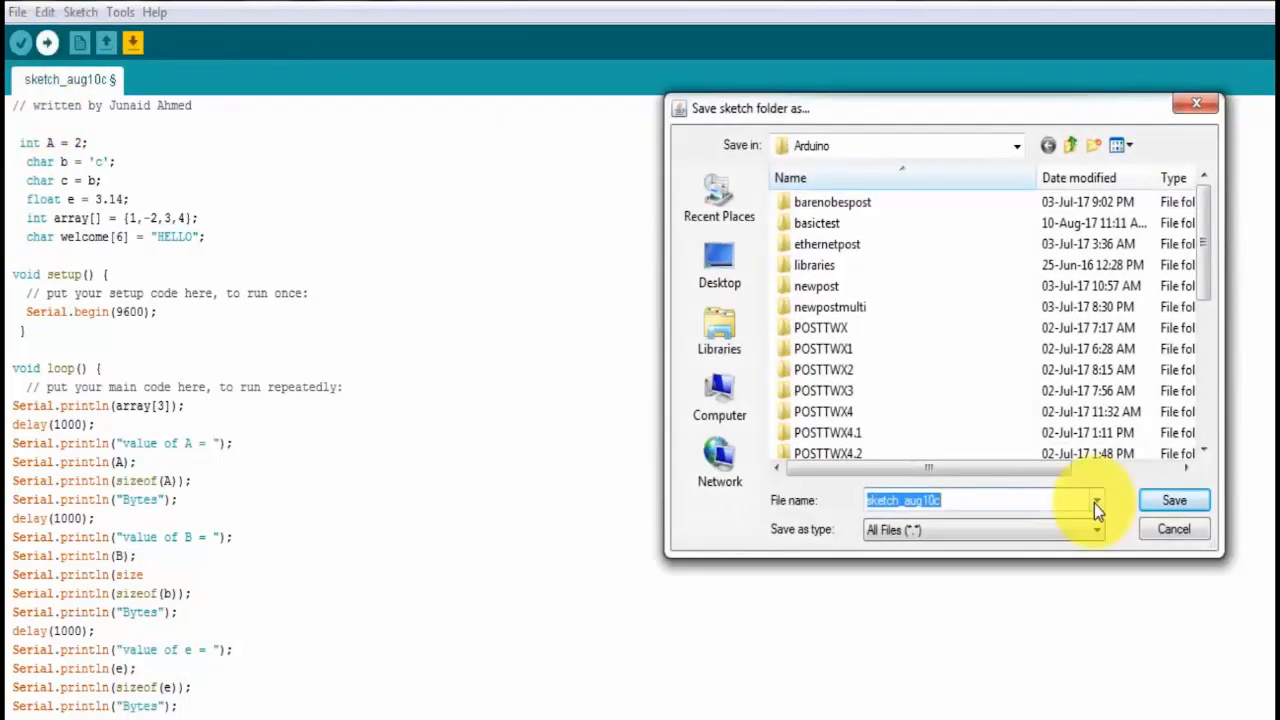
pyautogui.click(1174, 500)
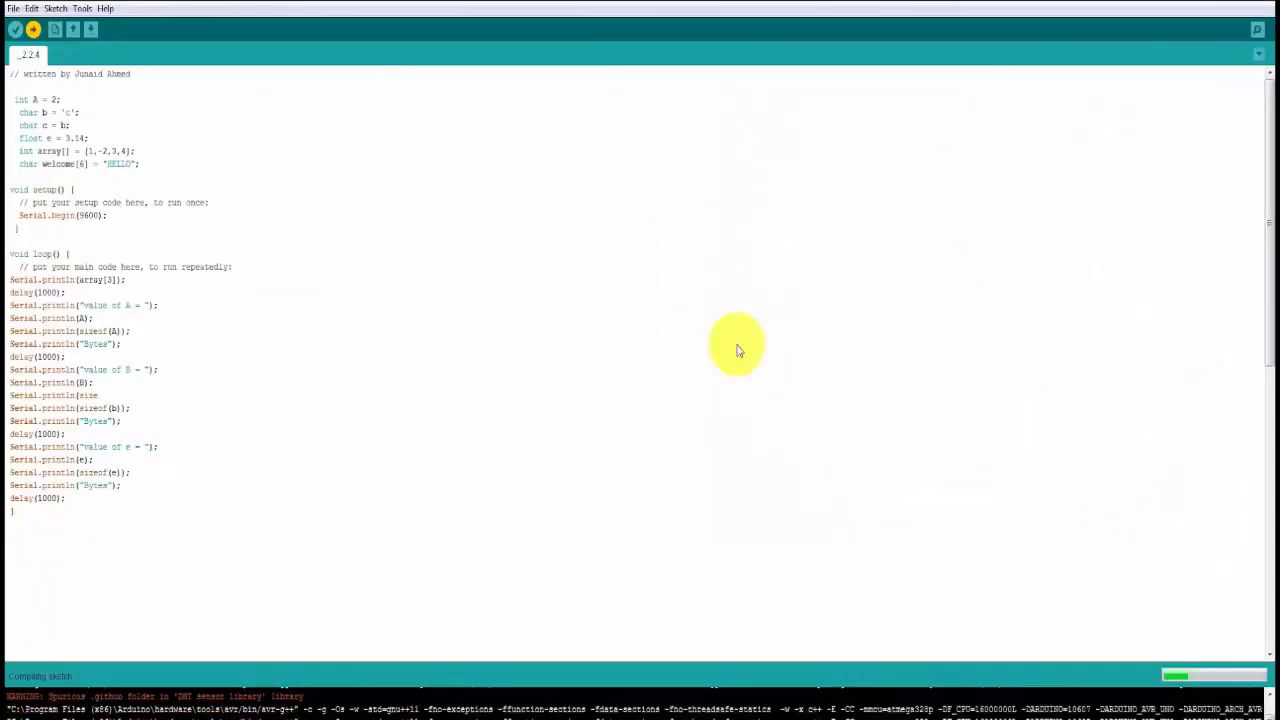
pyautogui.click(15, 29)
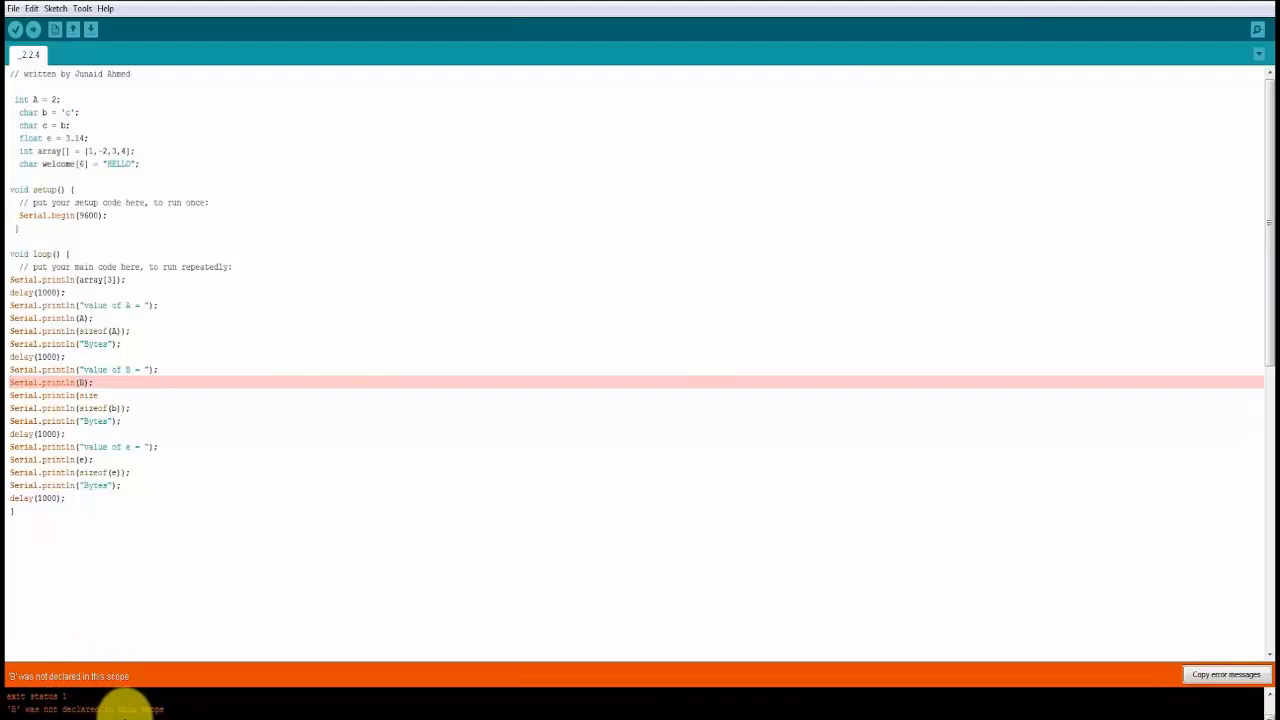
pyautogui.moveTo(128, 390)
pyautogui.write('b')
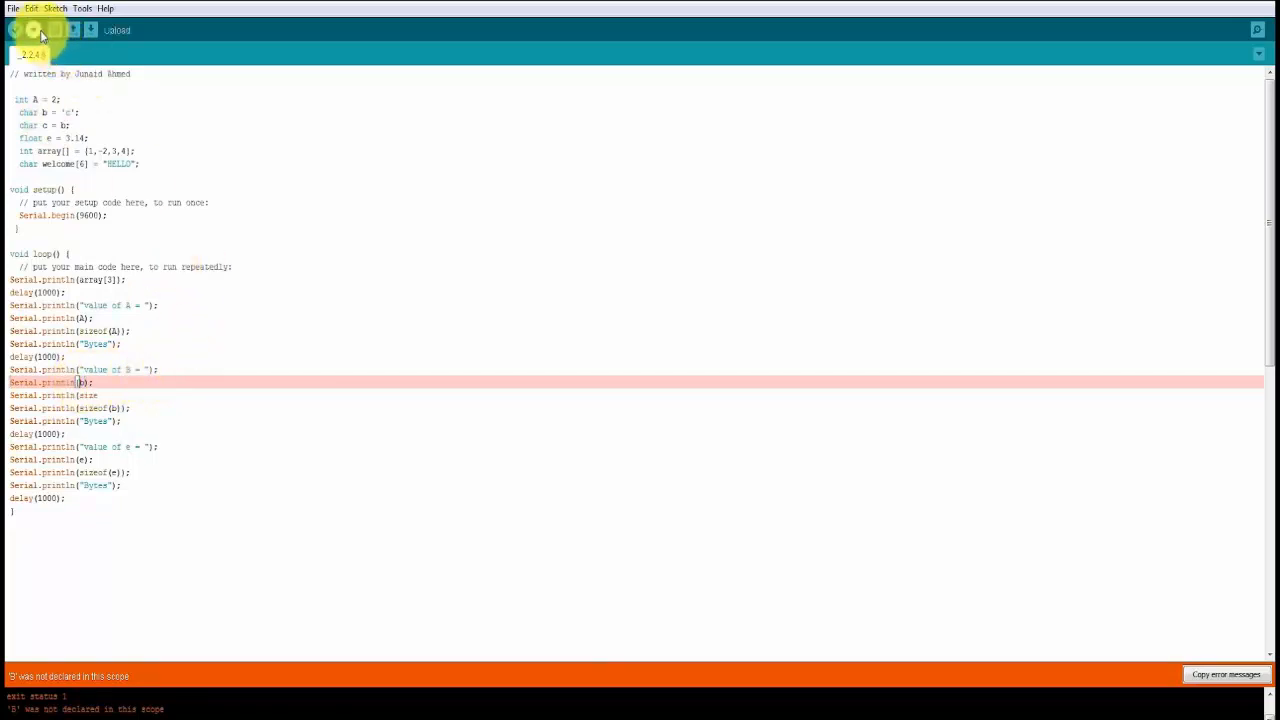
# Comment out the unfinished Serial.println(size line with // and upload without errors
pyautogui.click(32, 29)
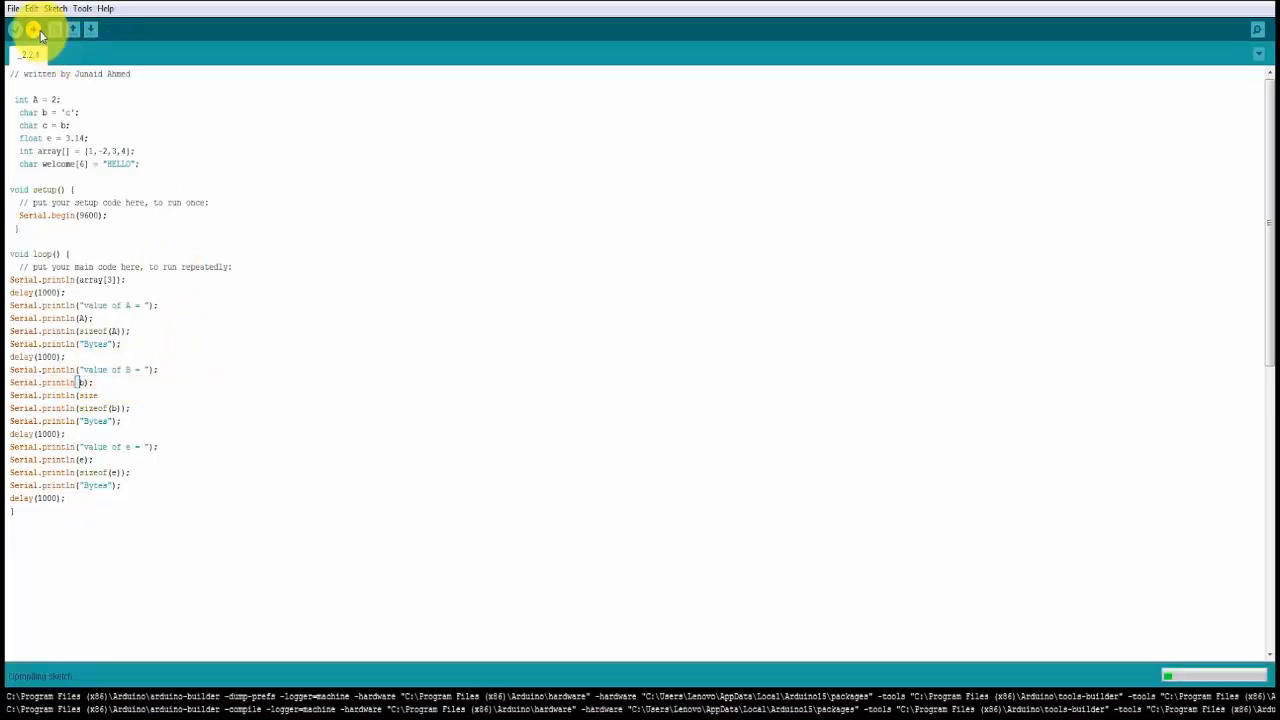
pyautogui.click(16, 29)
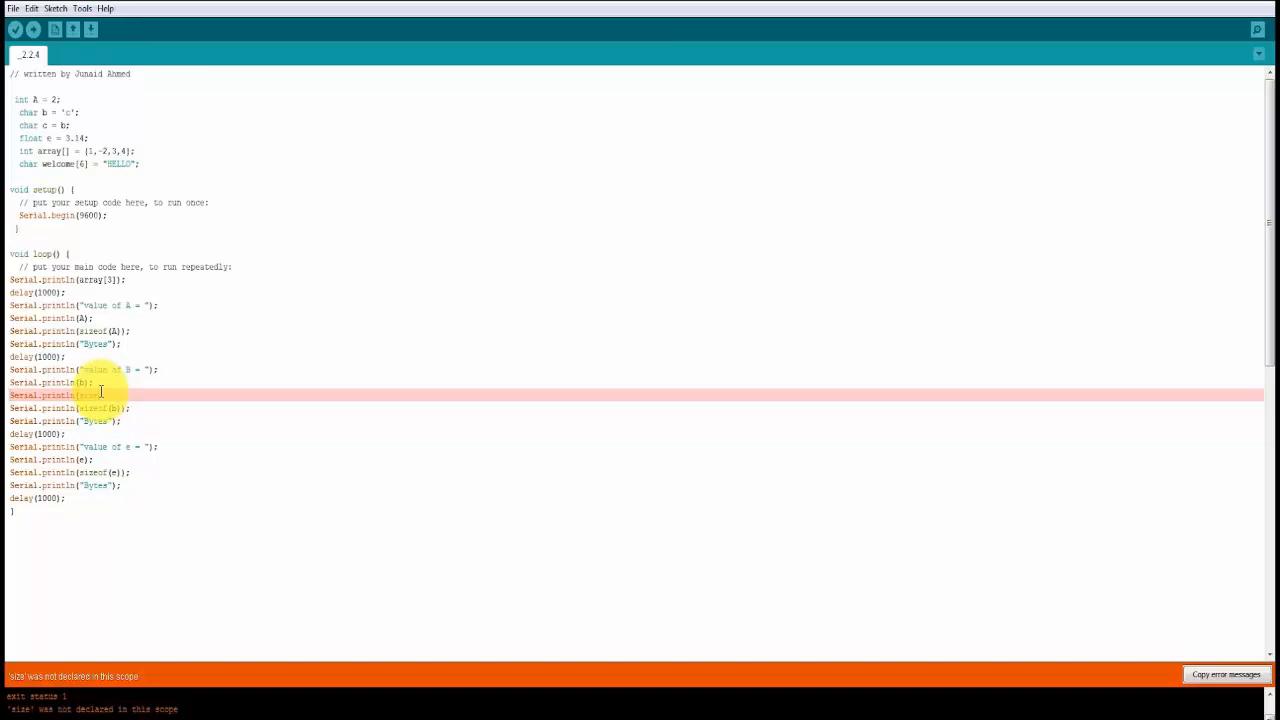
pyautogui.write('//')
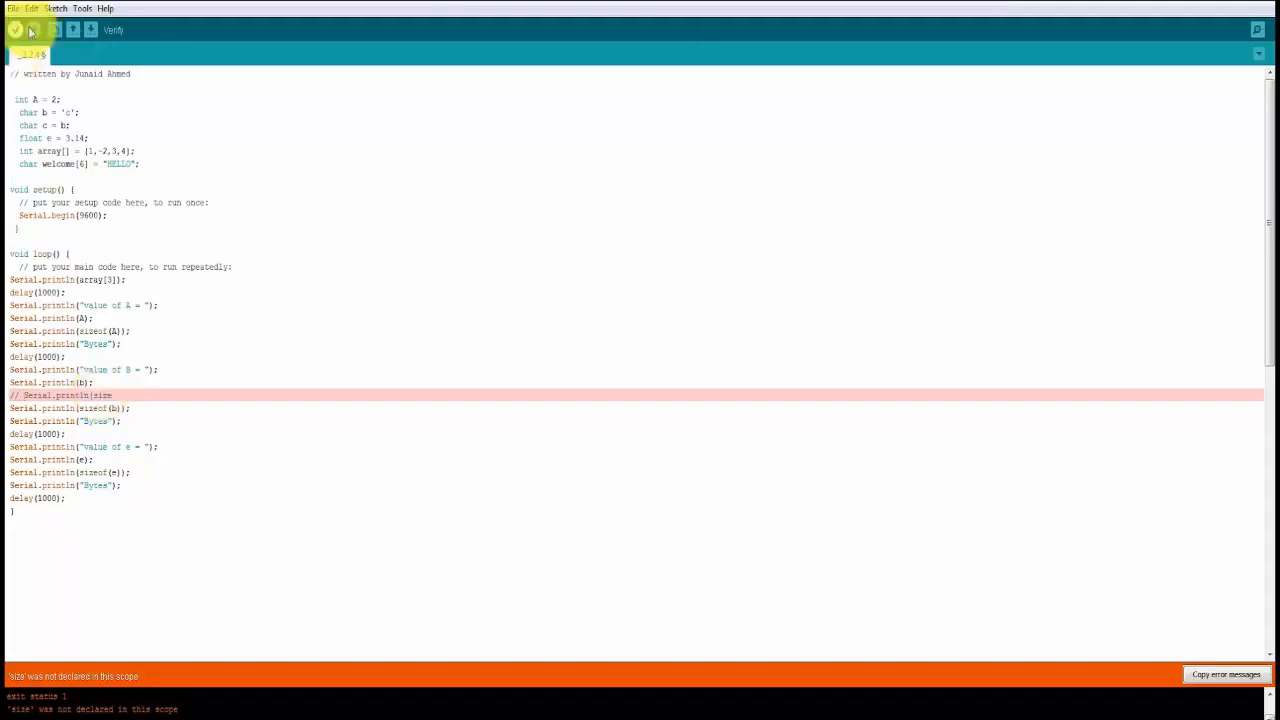
pyautogui.click(33, 29)
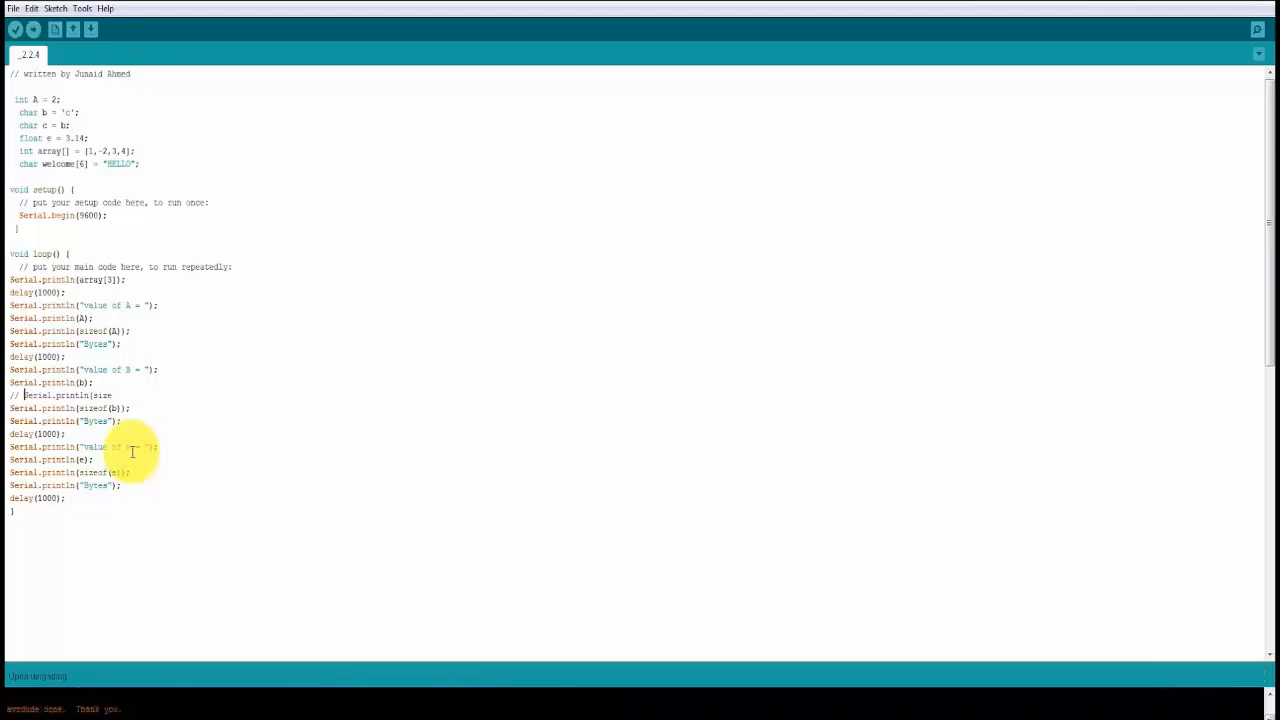
pyautogui.moveTo(510, 419)
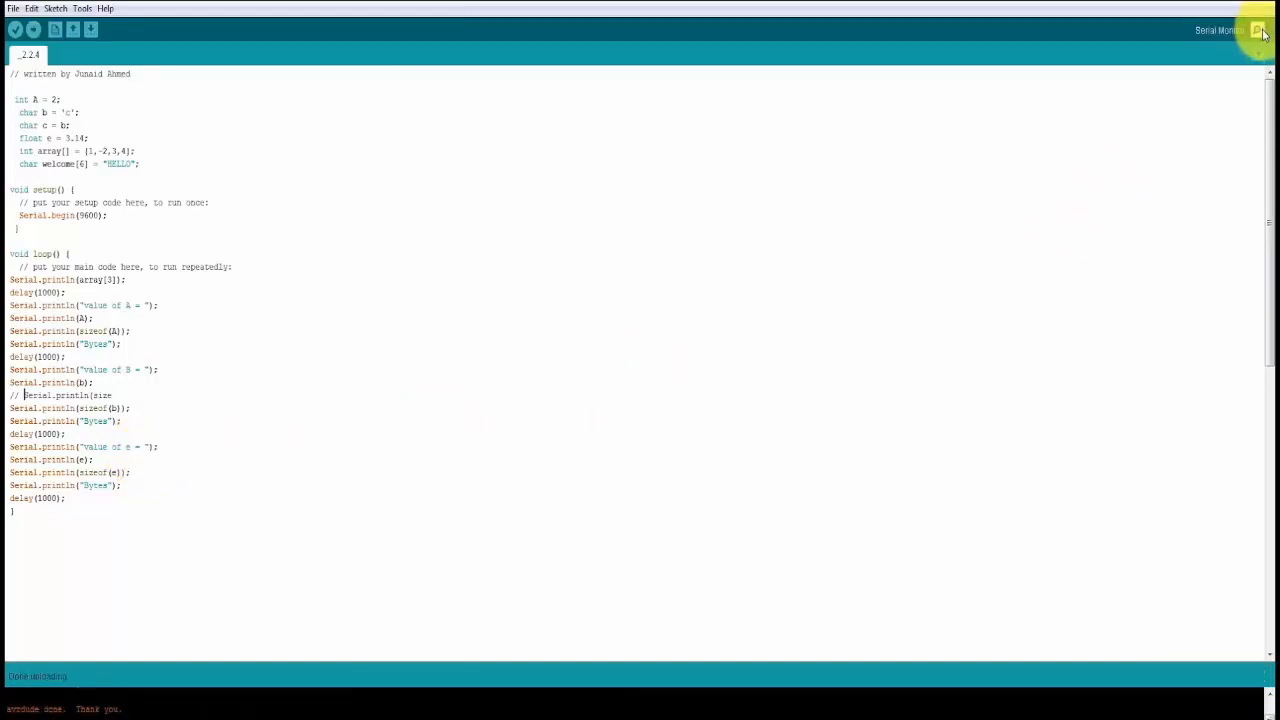
# Open the COM6 Serial Monitor and scroll through A, b and e values with sizes
pyautogui.click(1258, 29)
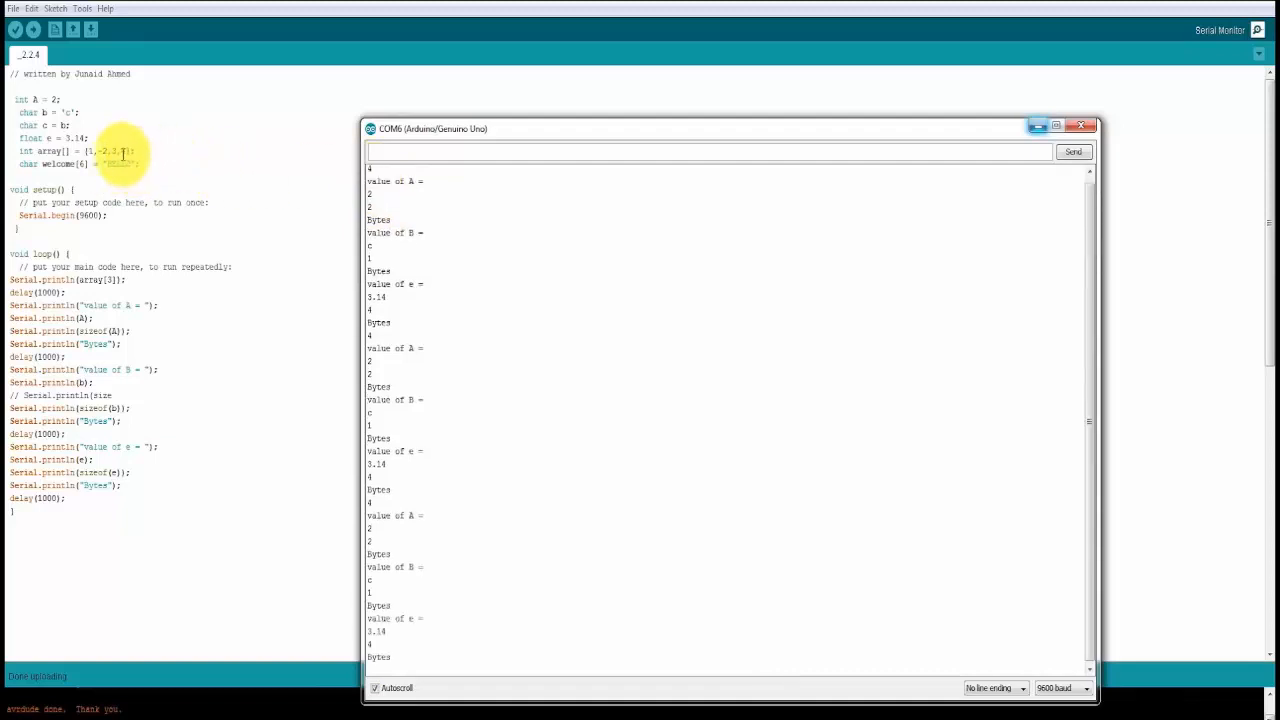
pyautogui.scroll(-3)
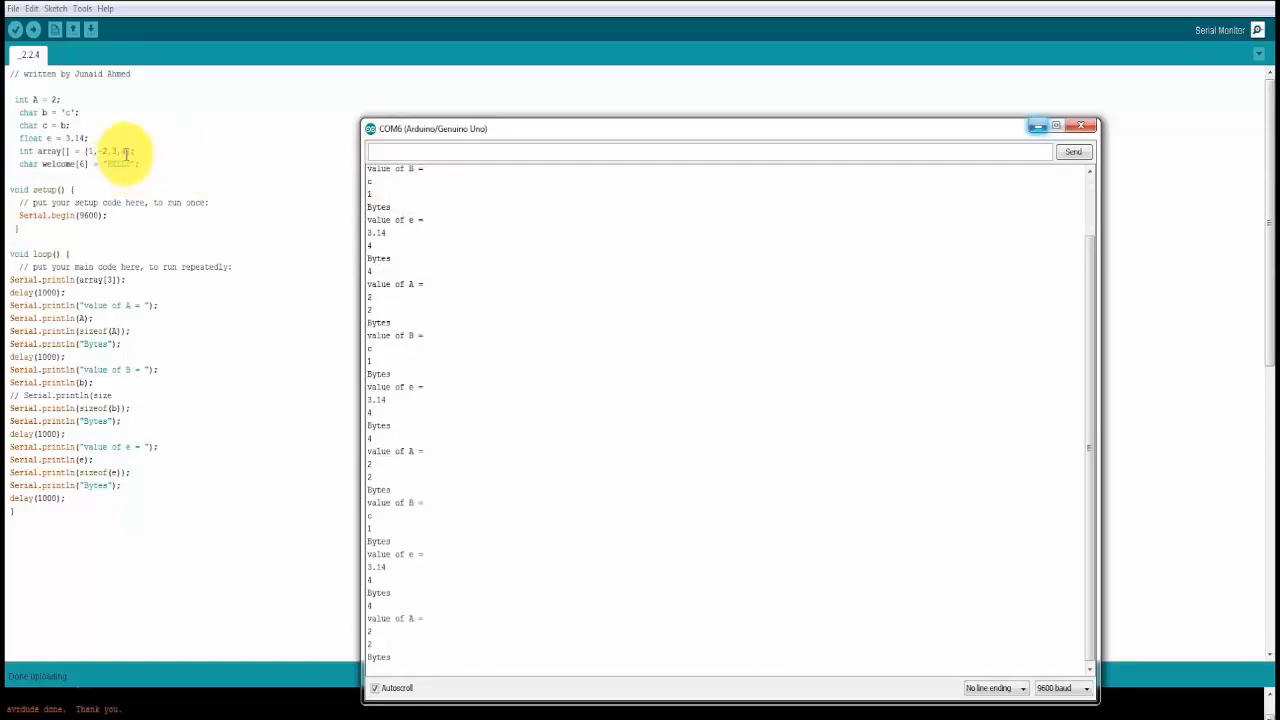